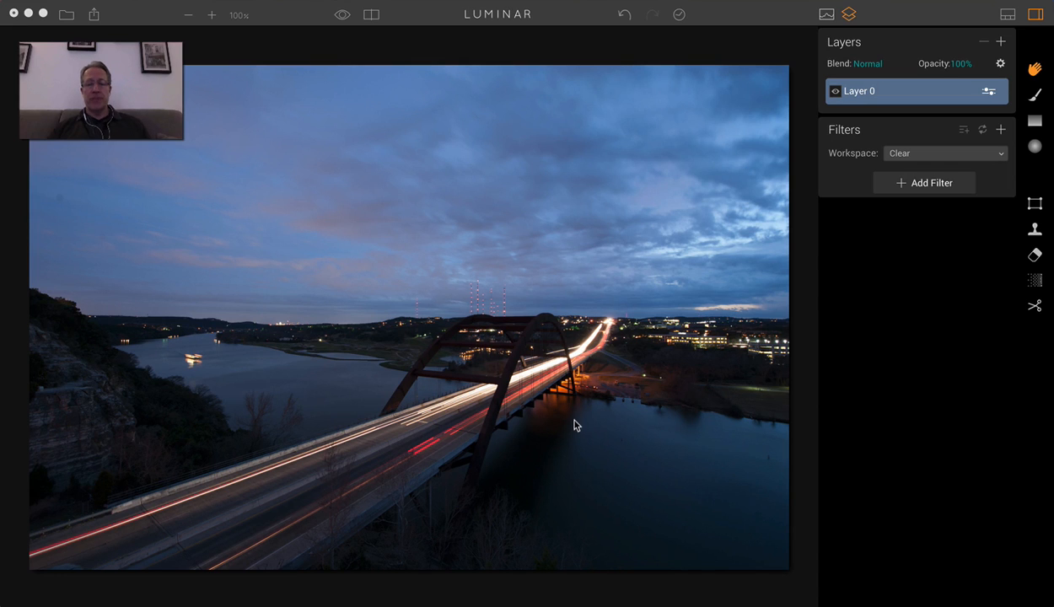
mouse_move(485, 325)
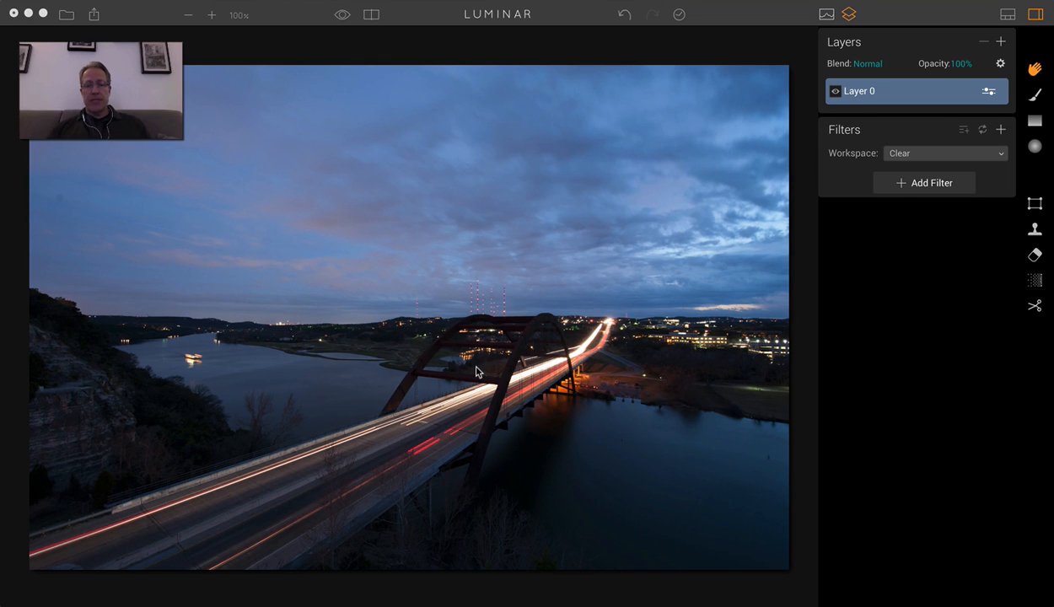
mouse_move(560, 228)
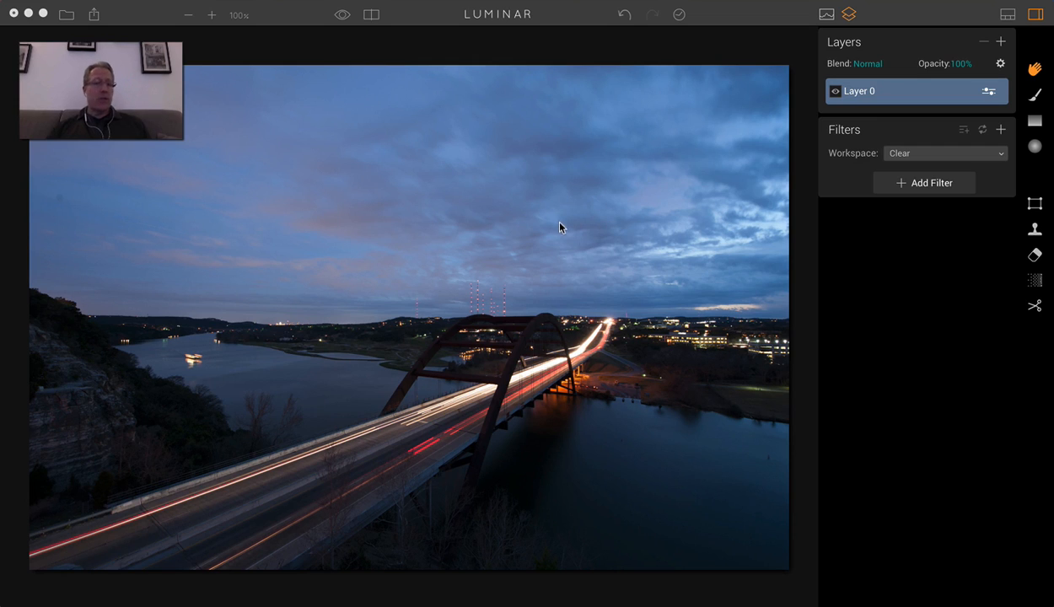
mouse_move(1003, 42)
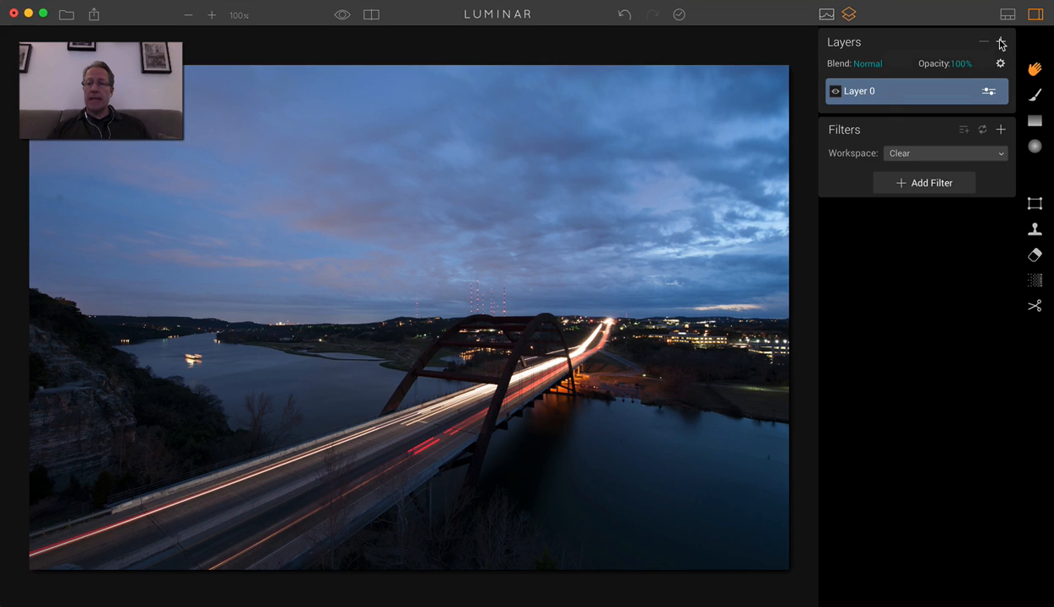
- Add Night-sky.jpg as a new image layer on top of the bridge photo
left_click(1001, 41)
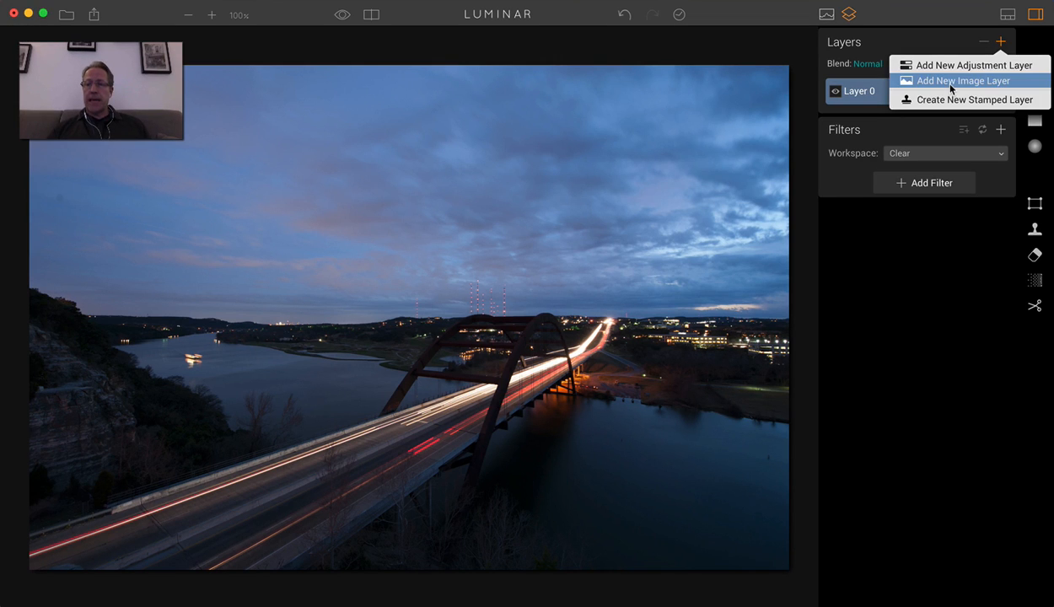
left_click(961, 80)
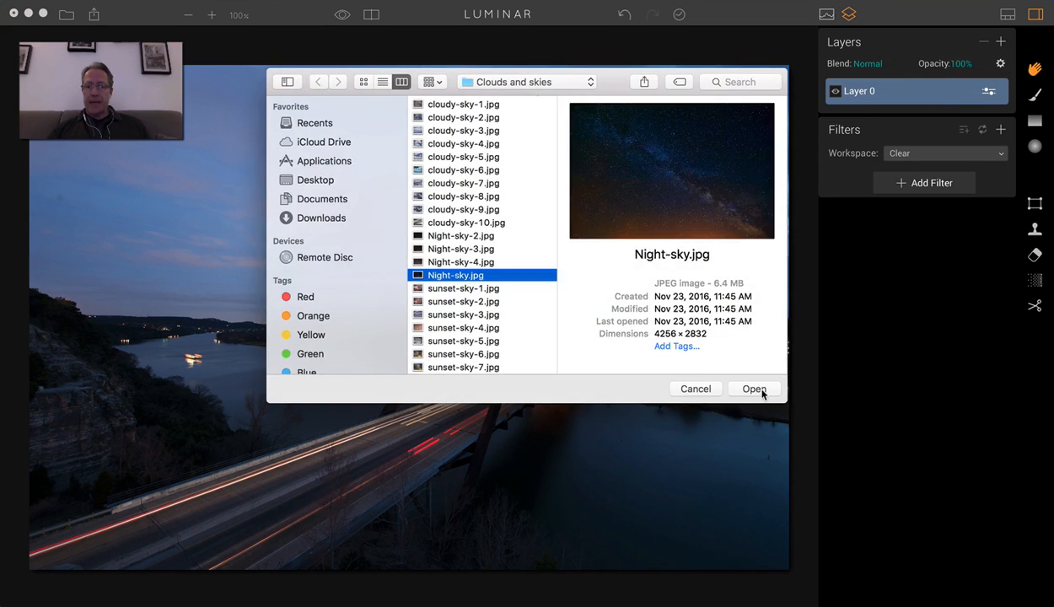
left_click(753, 388)
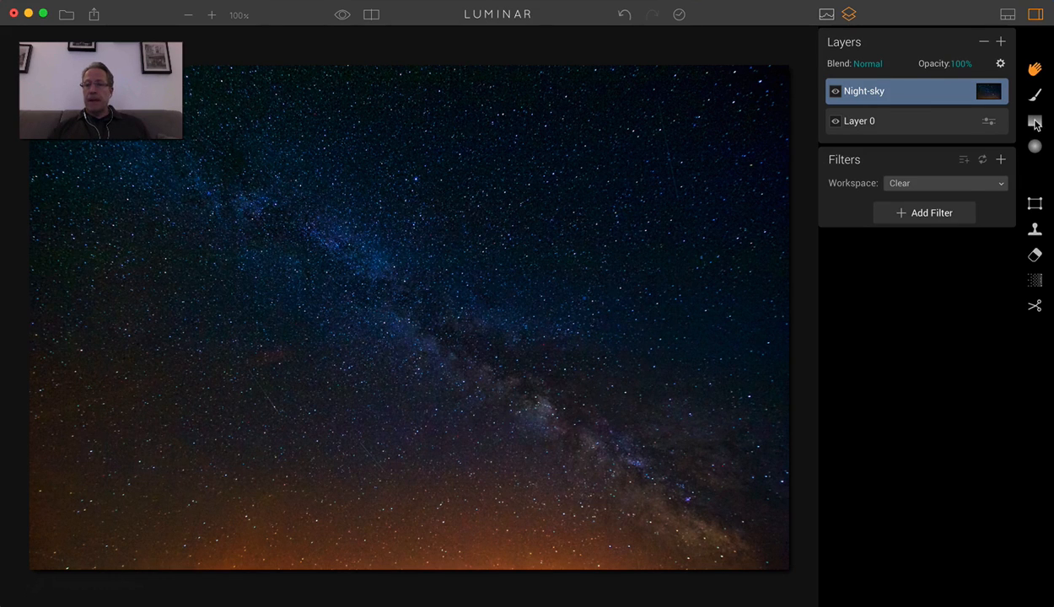
- Place a gradient mask on the Night-sky layer, fading the stars out near the horizon
left_click(1035, 121)
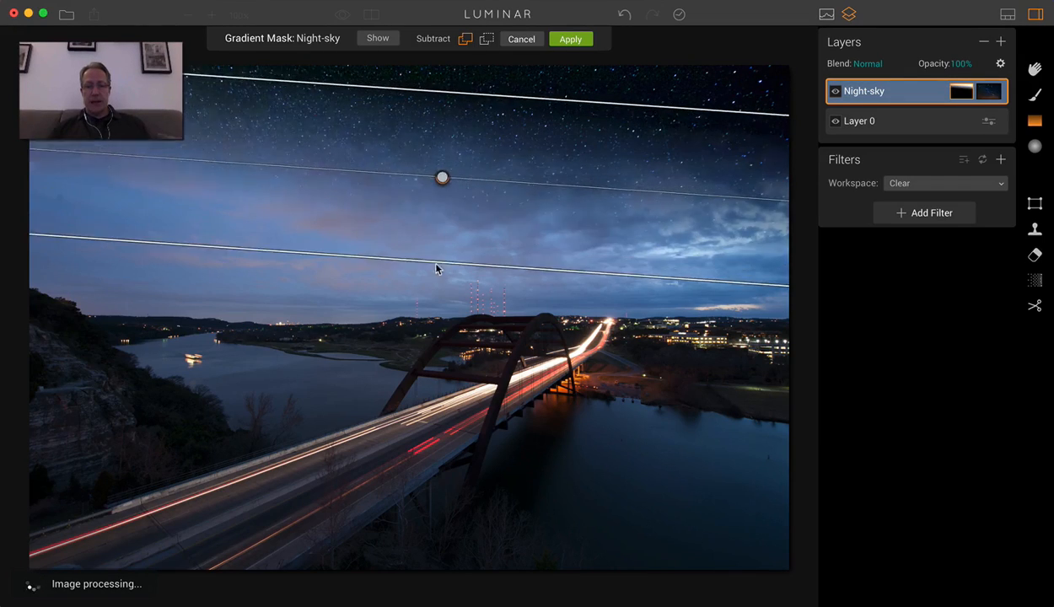
left_click_drag(442, 177, 450, 210)
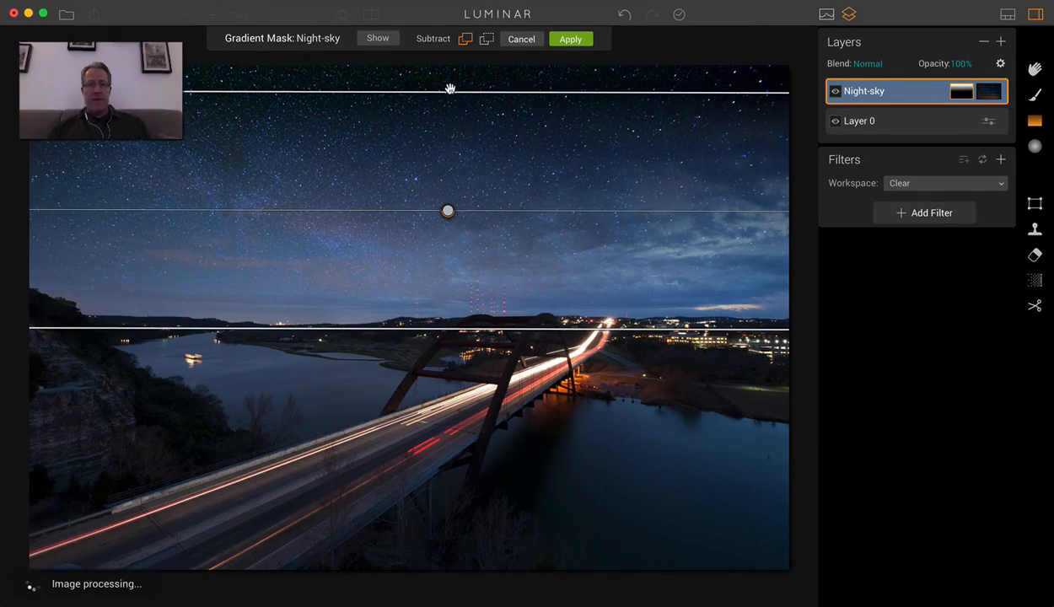
left_click_drag(447, 211, 448, 263)
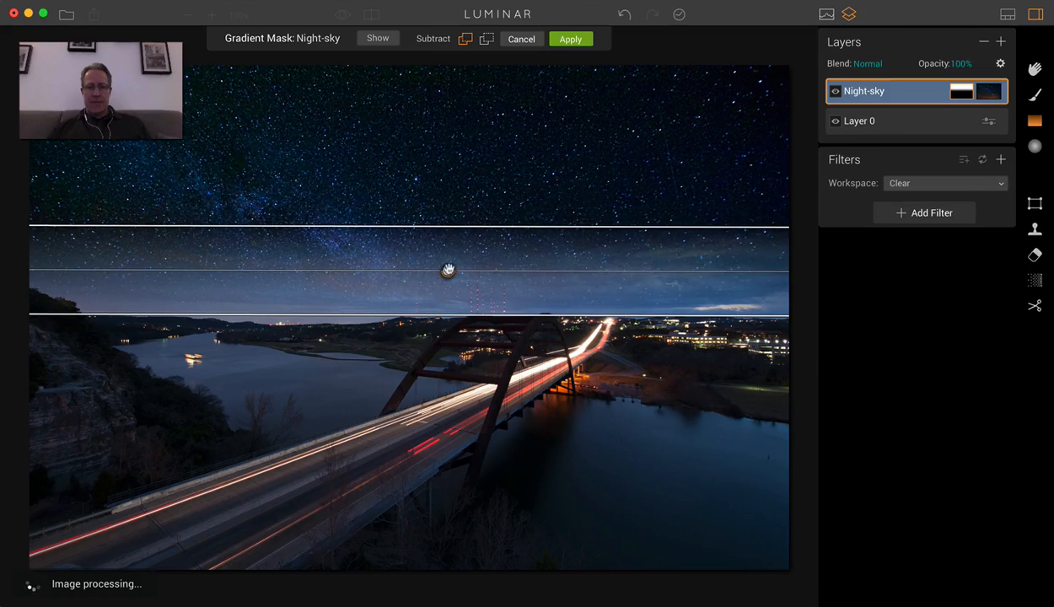
left_click_drag(448, 270, 446, 293)
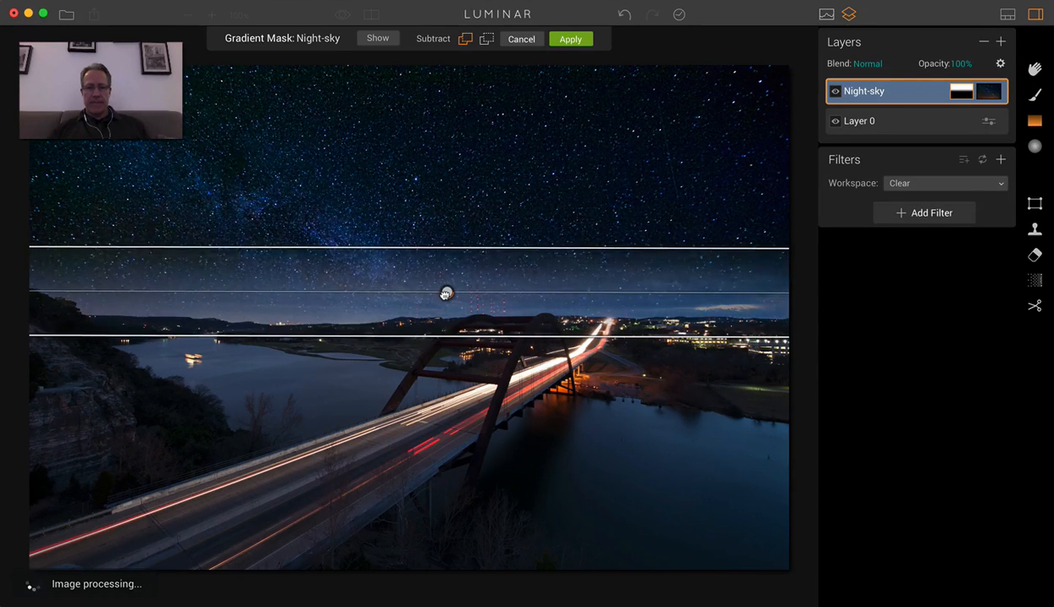
- Apply the gradient mask and check the result with Before/After compare
left_click(570, 39)
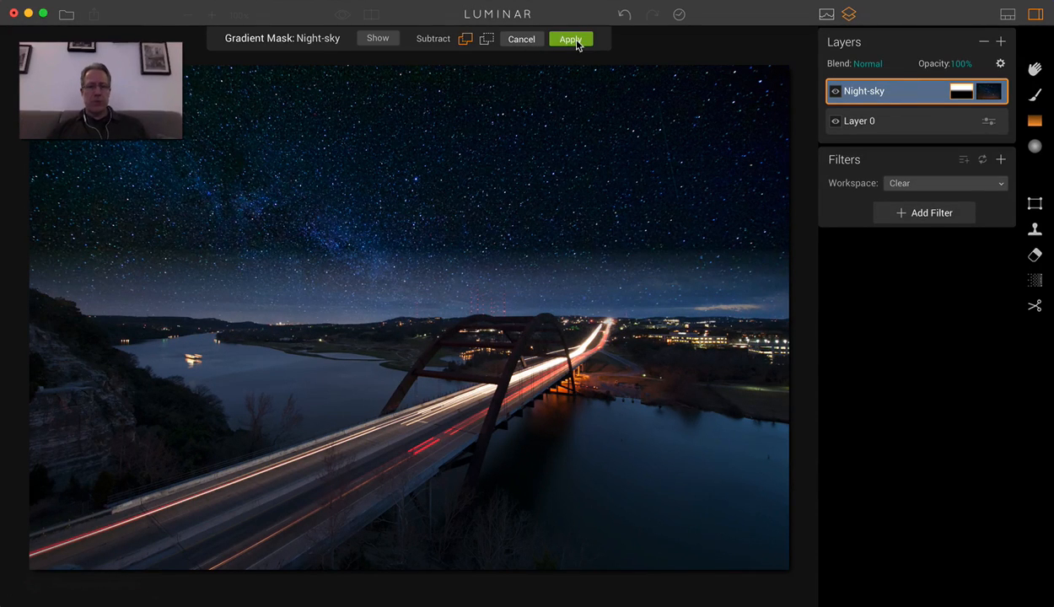
left_click(571, 39)
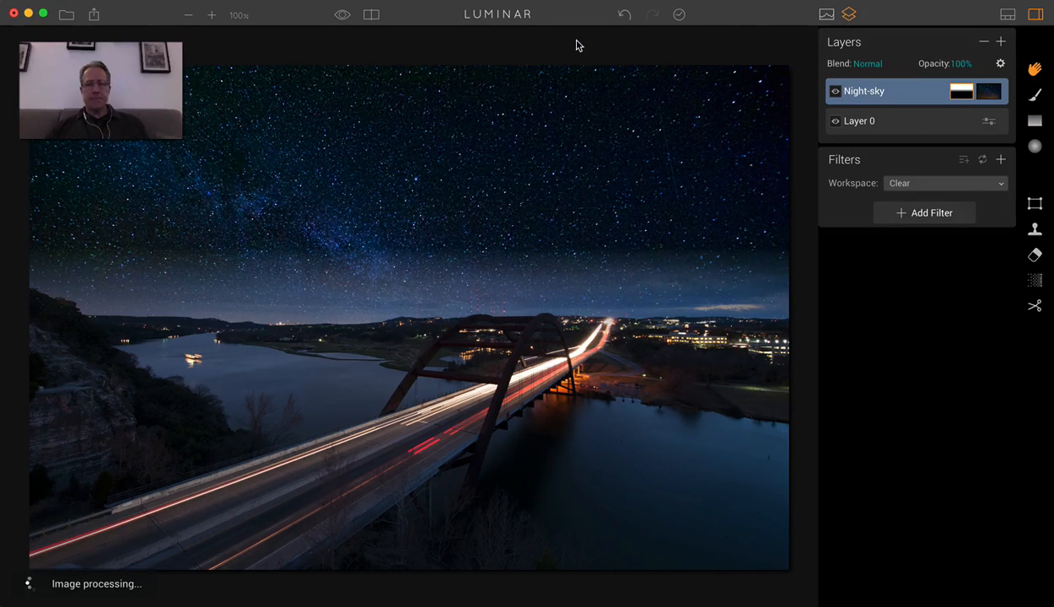
left_click(371, 15)
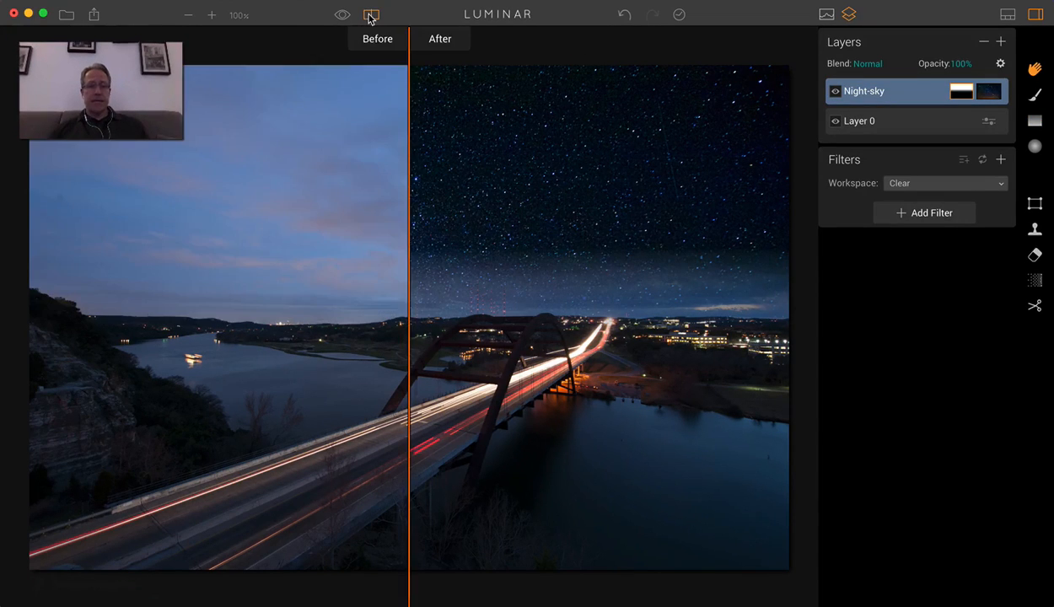
left_click(372, 15)
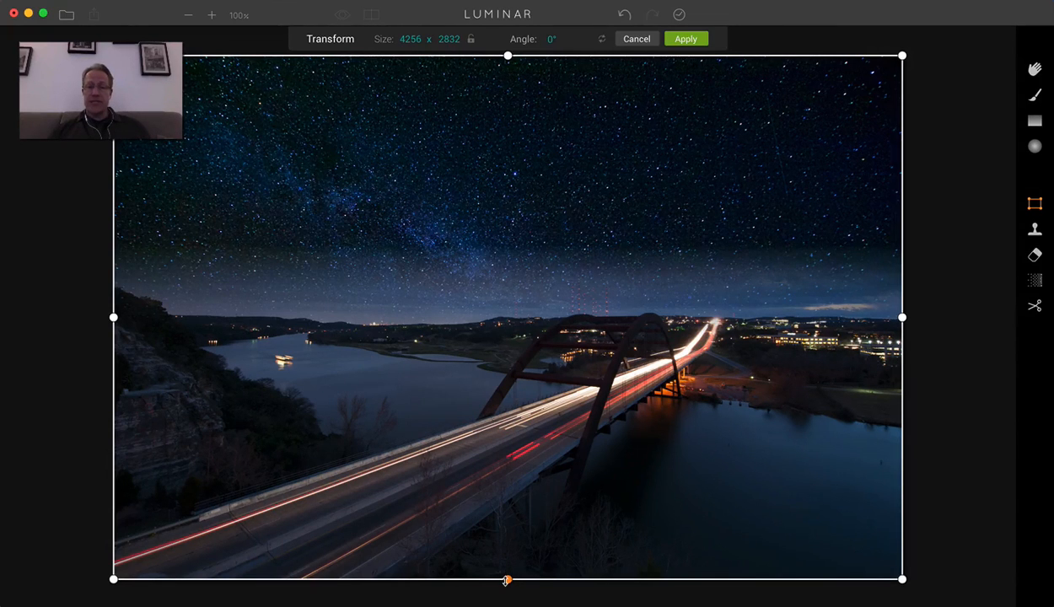
- Shorten the Night-sky layer from 2832 to about 2129 pixels tall and apply
left_click_drag(507, 579, 507, 428)
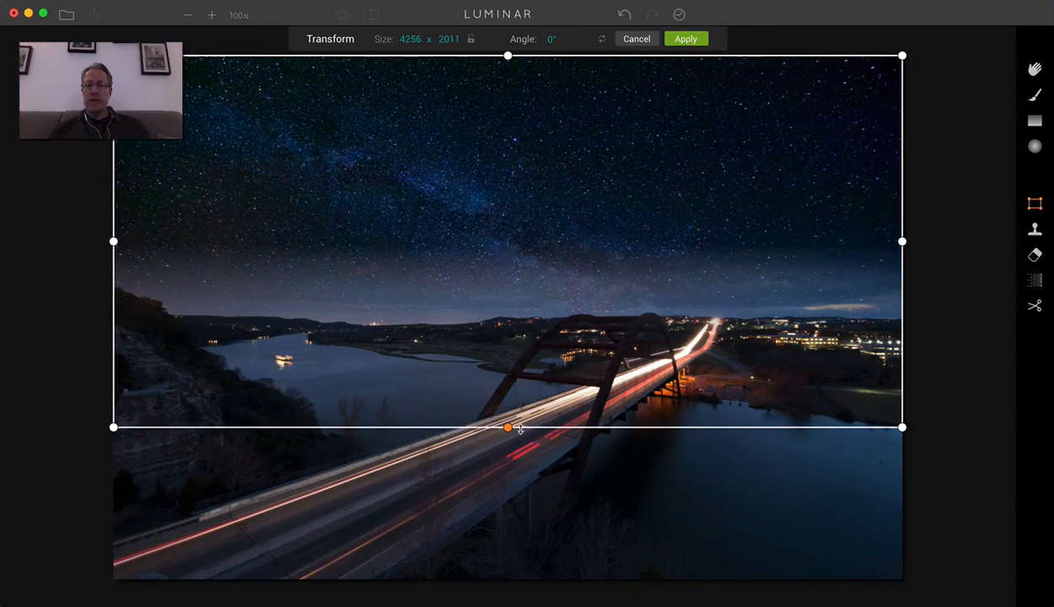
left_click_drag(508, 428, 507, 479)
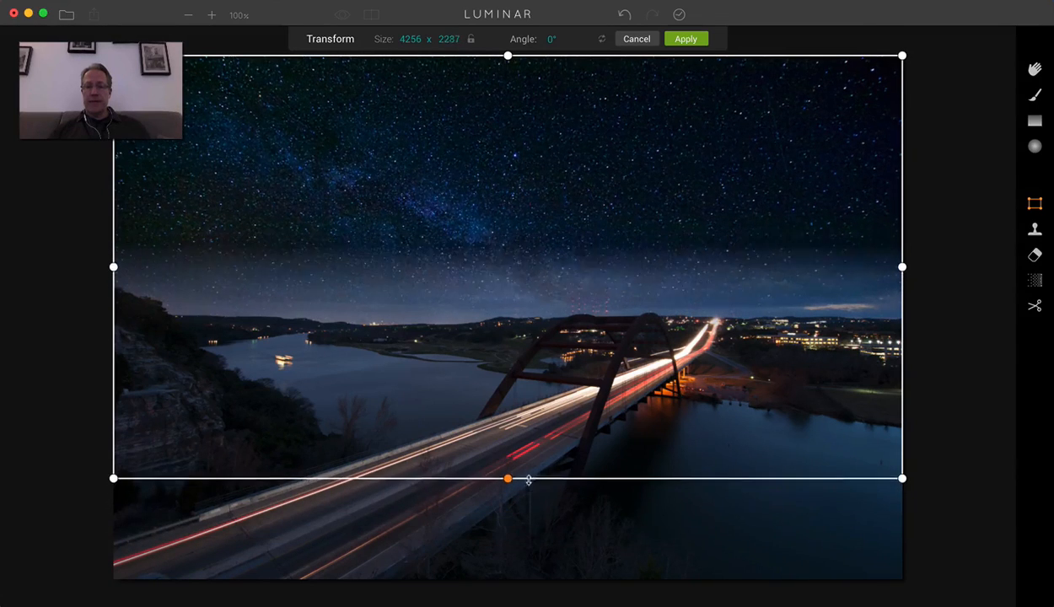
left_click_drag(507, 478, 507, 447)
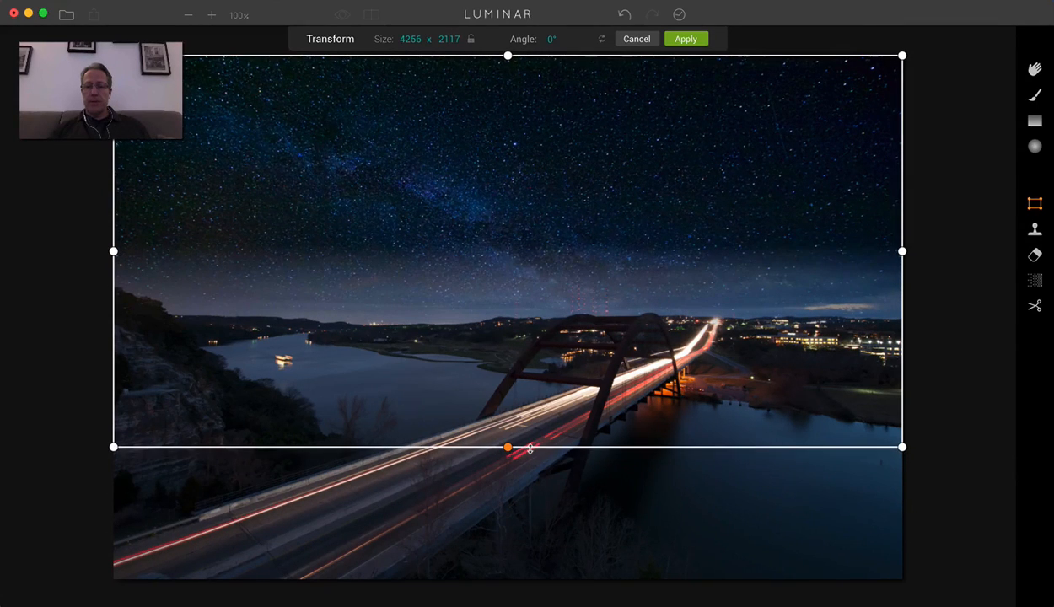
left_click_drag(506, 447, 507, 449)
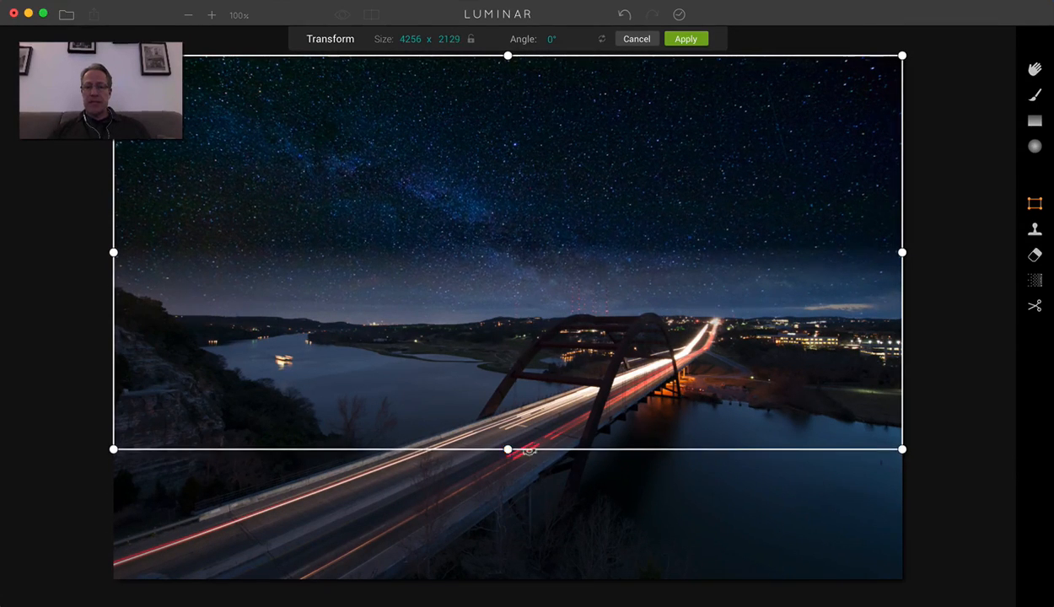
left_click(685, 39)
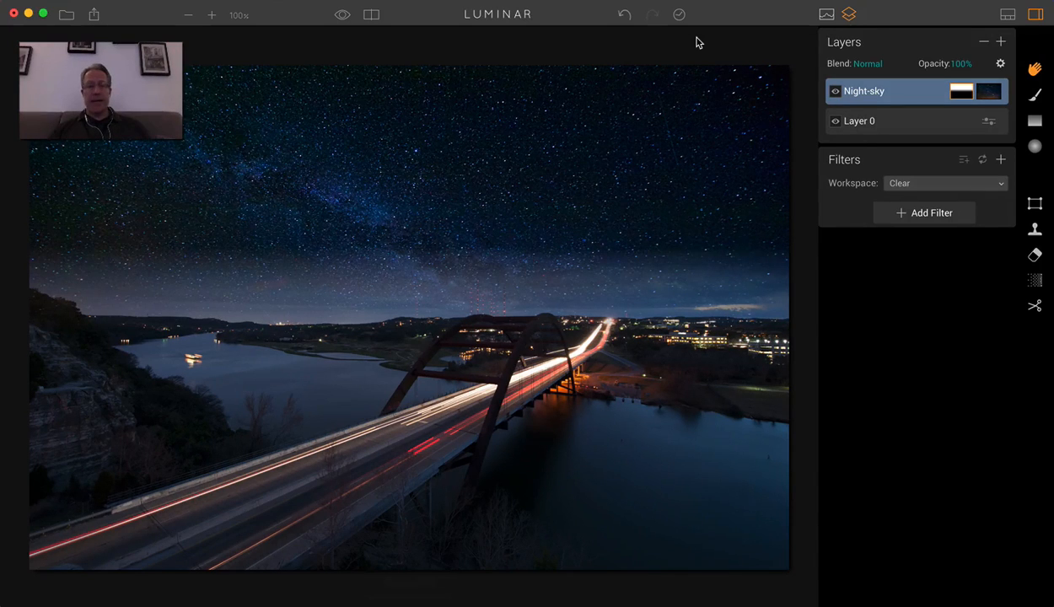
mouse_move(788, 70)
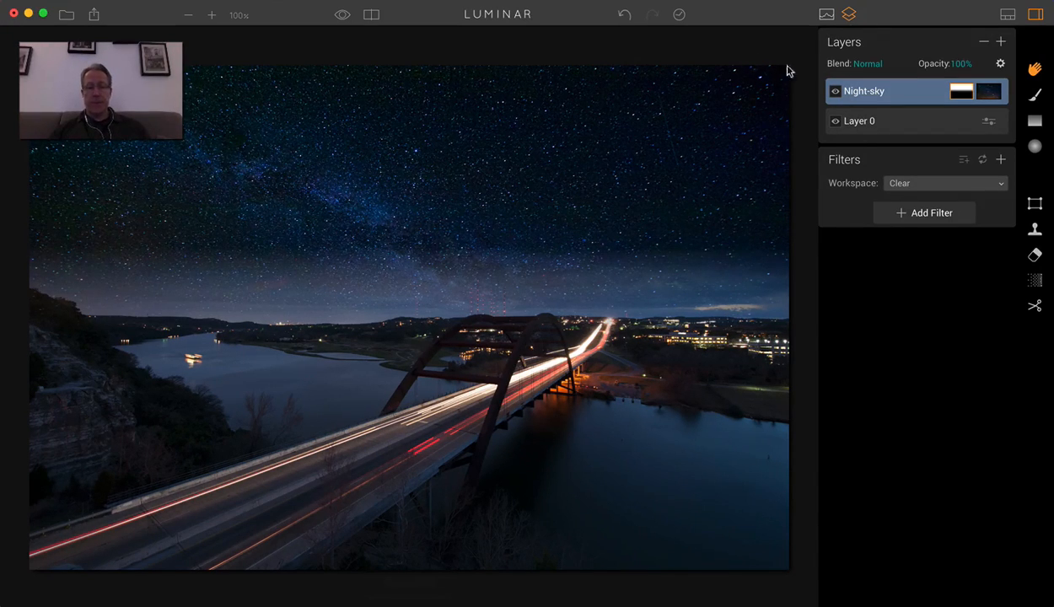
- Add Layer 2 as a new adjustment layer without any filters
left_click(1001, 42)
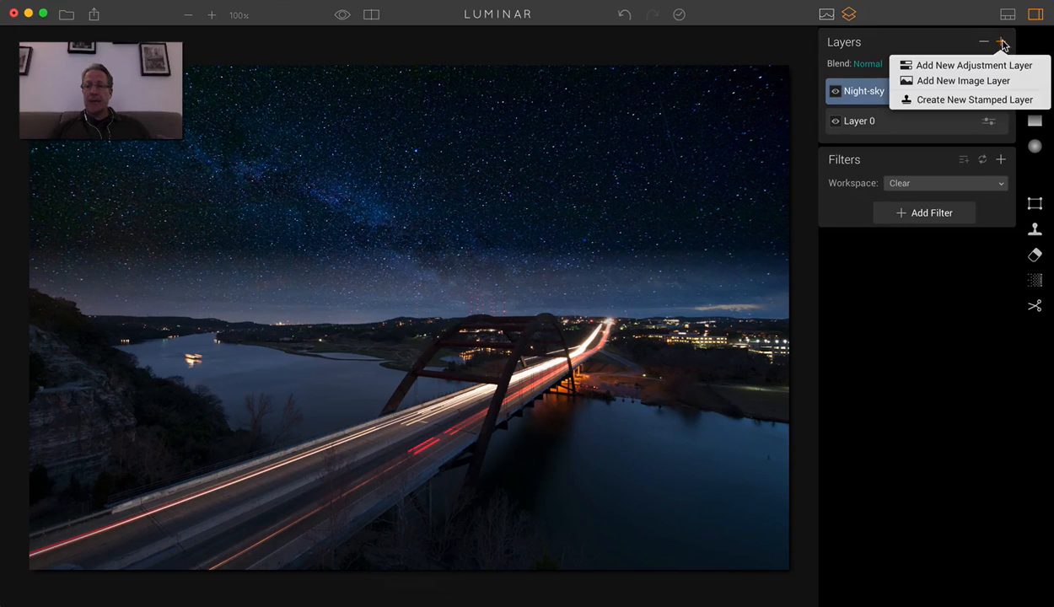
mouse_move(973, 65)
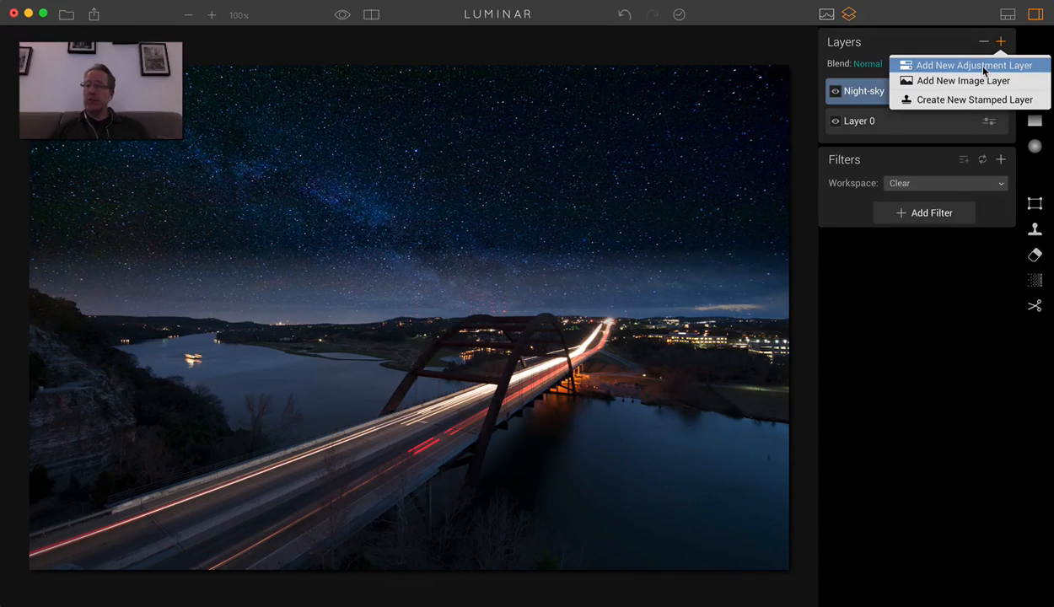
left_click(974, 65)
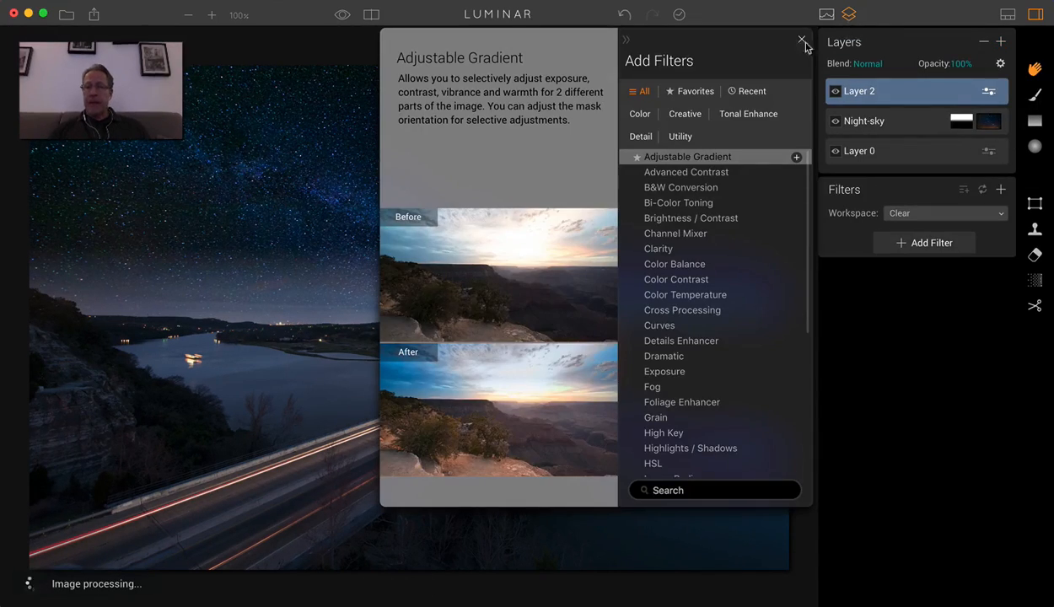
left_click(801, 41)
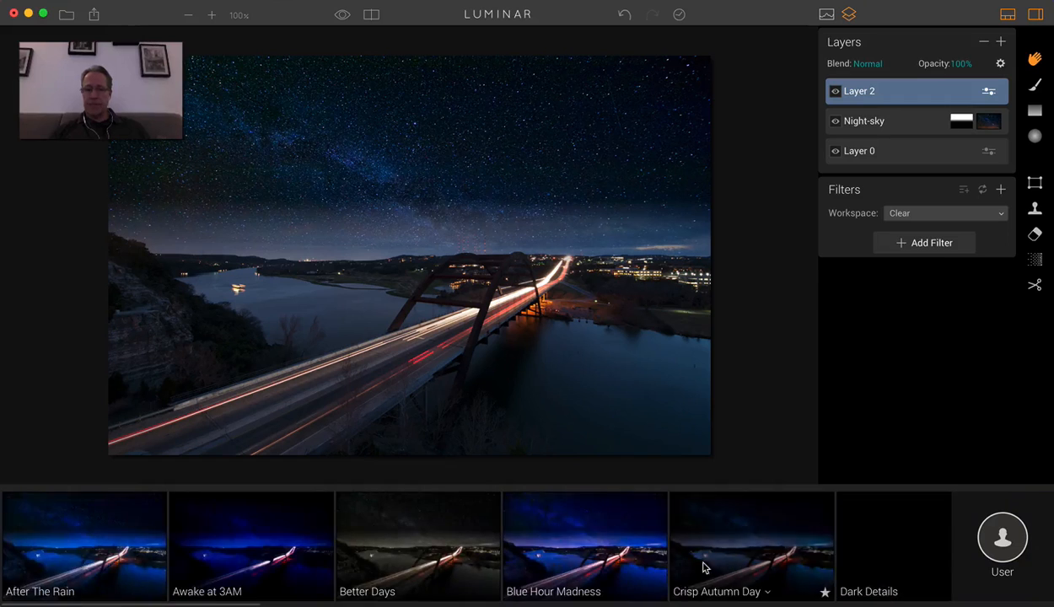
- Give Layer 2 a purple-warming preset and toggle its visibility to compare
scroll("right", 3)
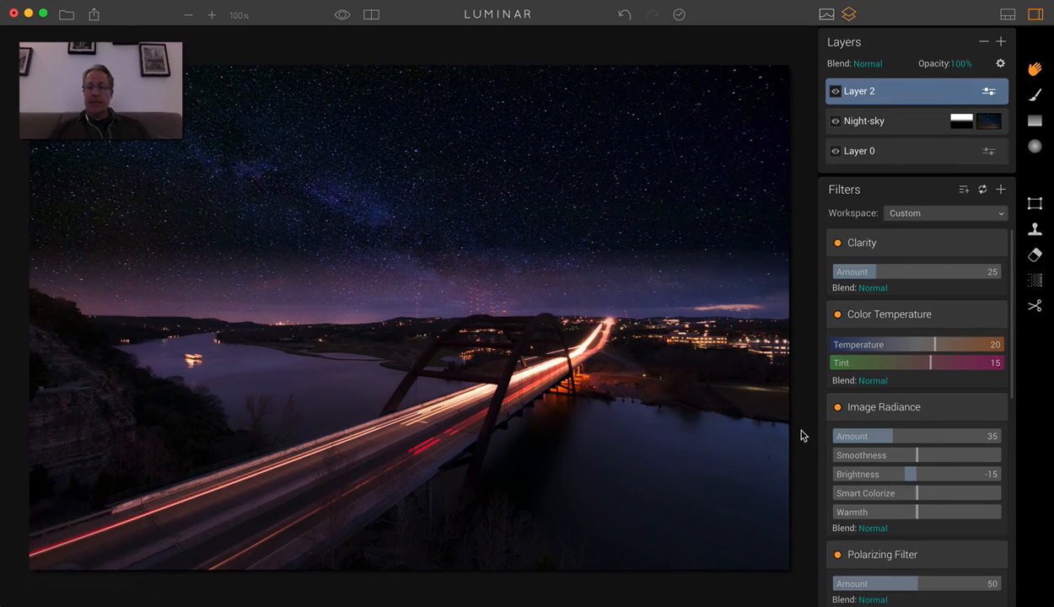
scroll("down", 3)
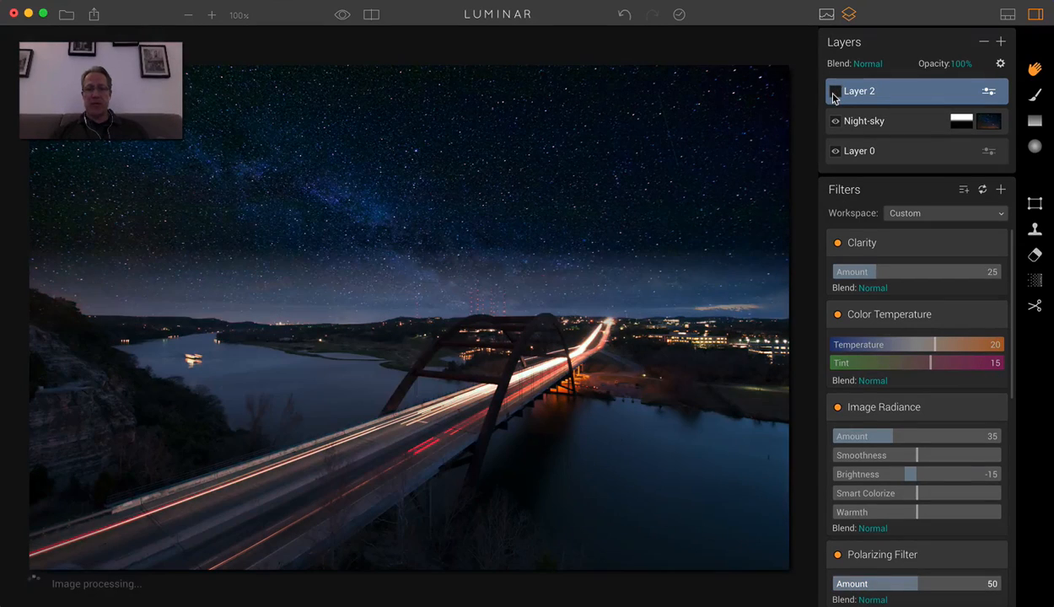
left_click(835, 91)
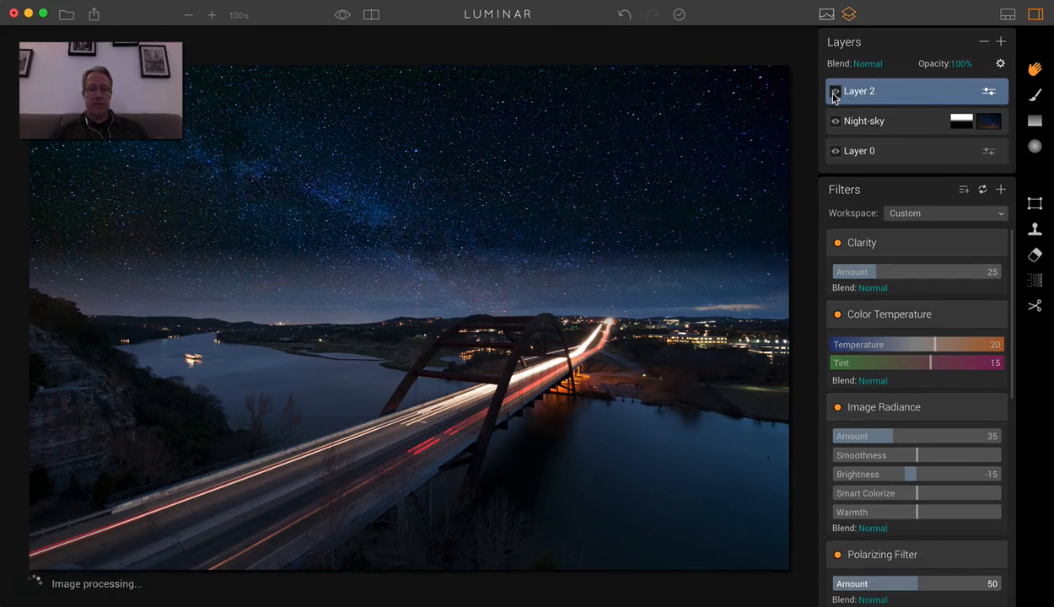
left_click(834, 91)
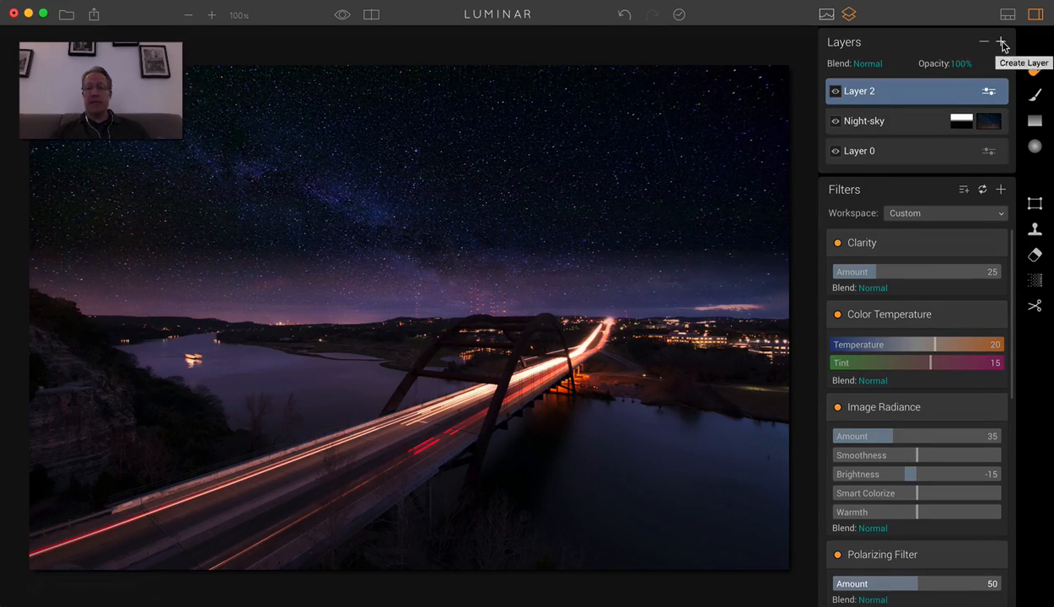
- Add Layer 3 as a new adjustment layer without any filters
left_click(1002, 41)
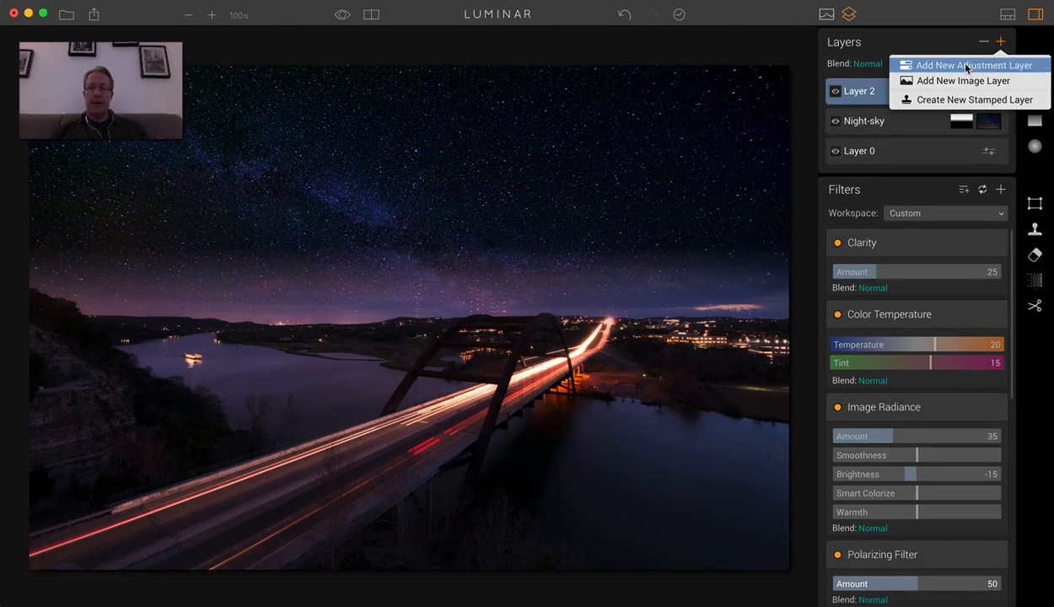
left_click(974, 65)
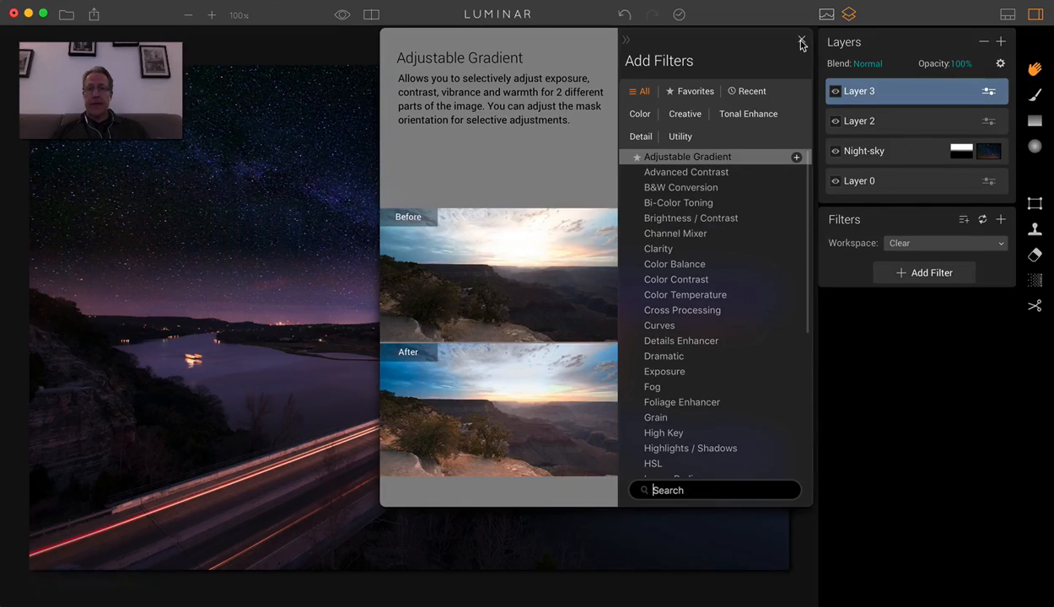
left_click(801, 42)
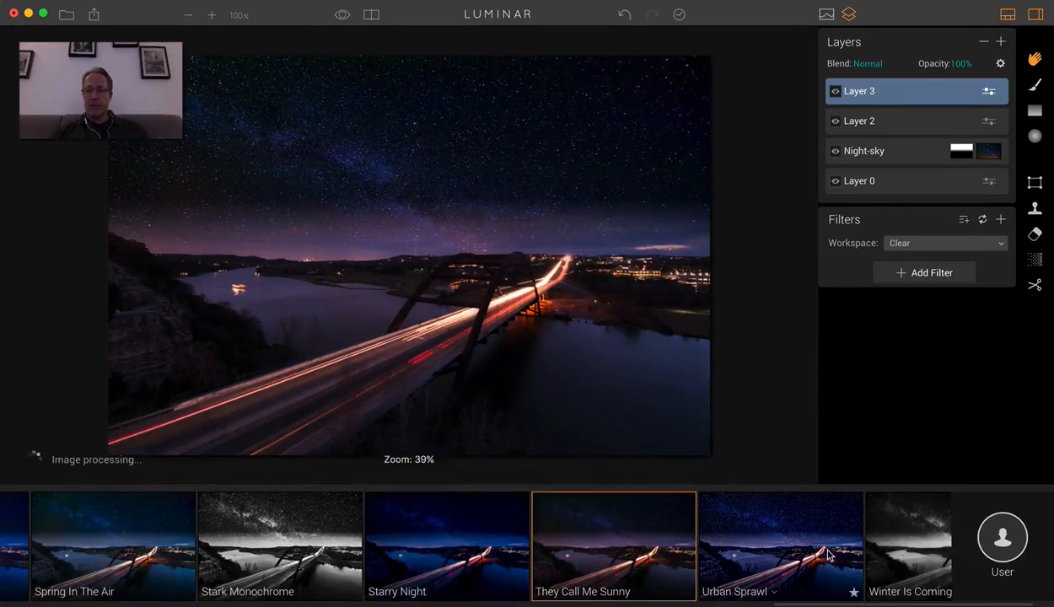
- Apply One Click Awesome to Layer 3 at 30 amount and compare in split view
scroll("left", 3)
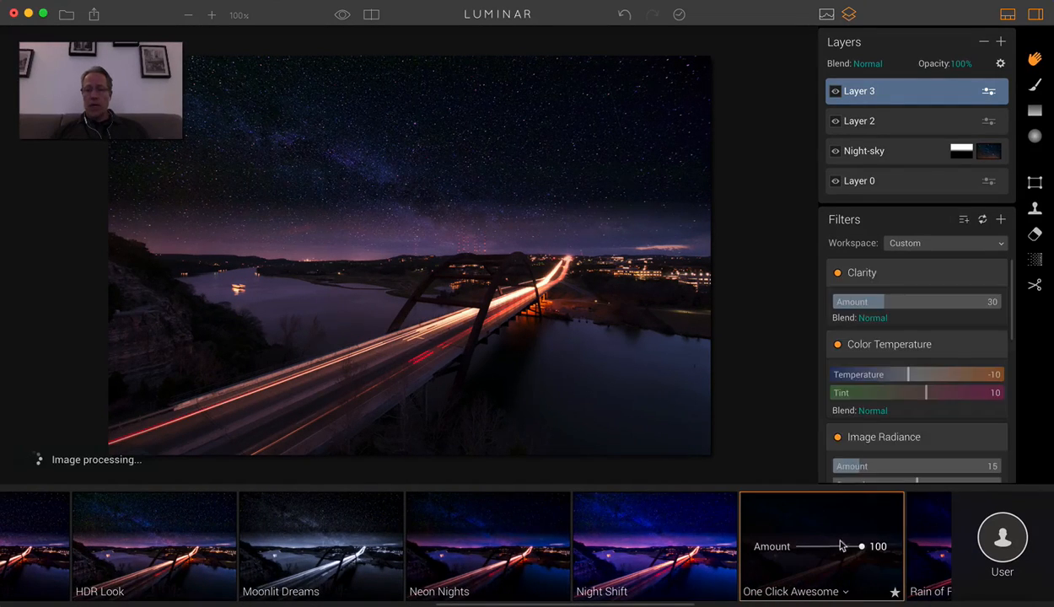
left_click_drag(861, 547, 859, 547)
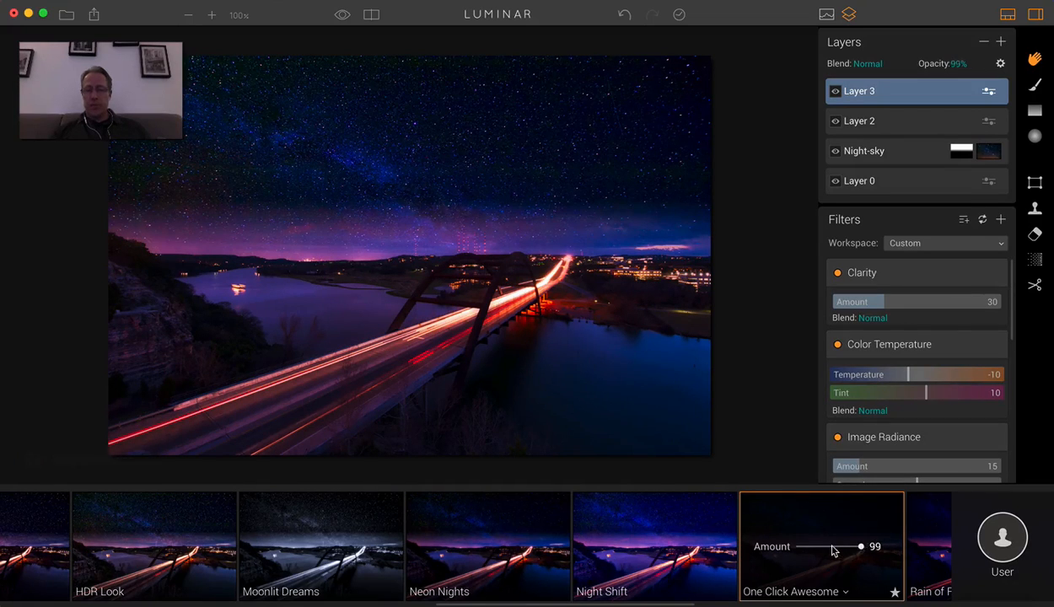
left_click_drag(860, 546, 813, 546)
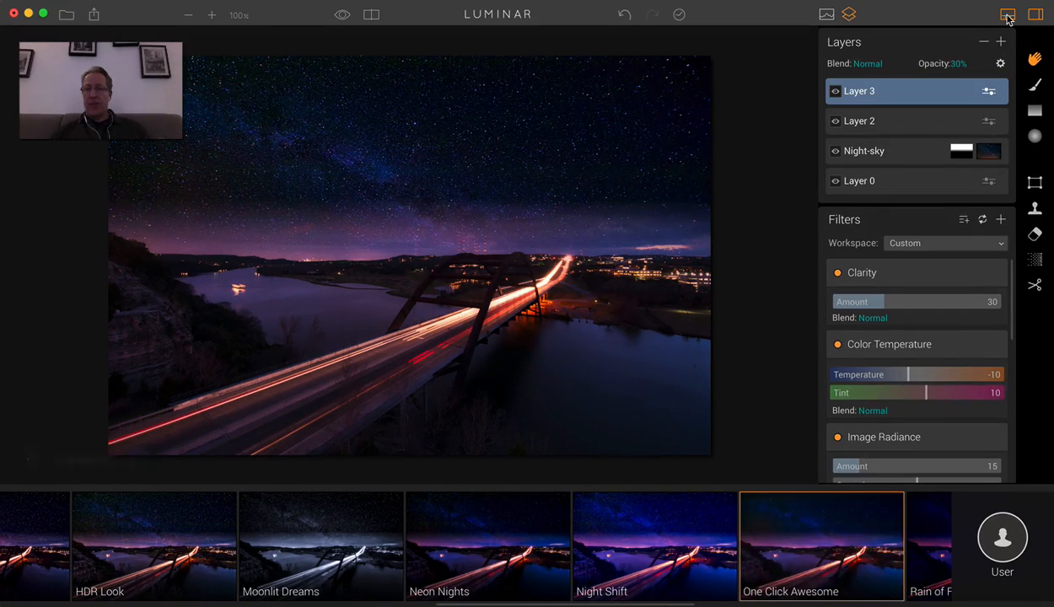
scroll("down", 3)
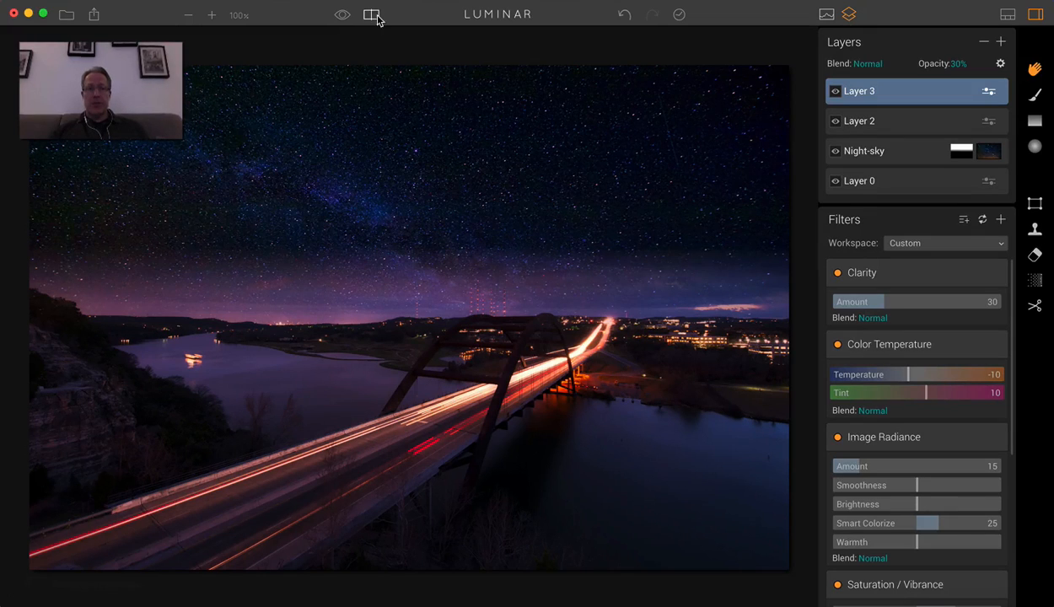
left_click(372, 14)
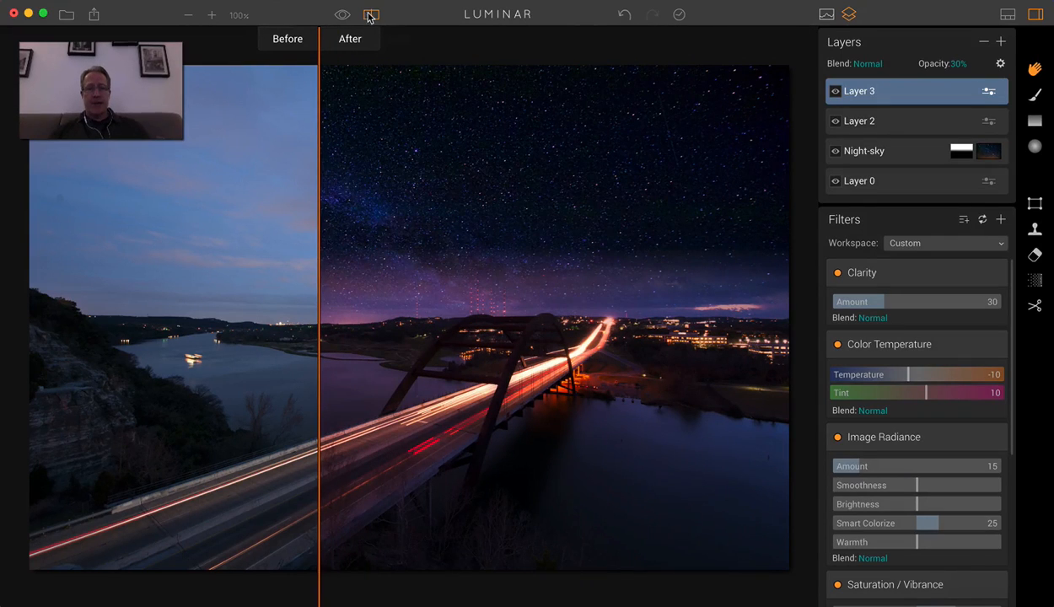
left_click(371, 14)
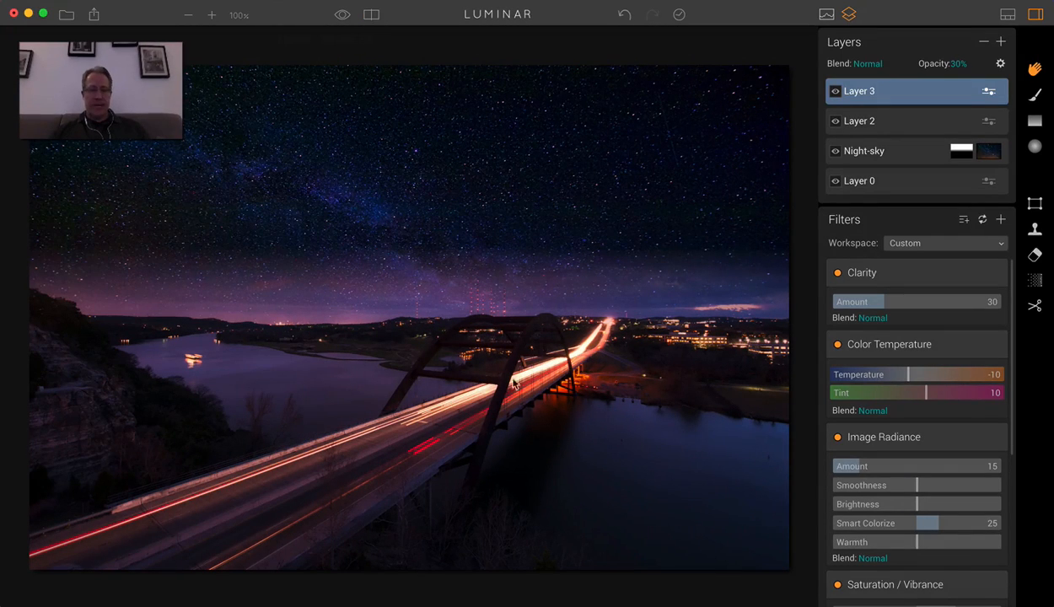
mouse_move(510, 400)
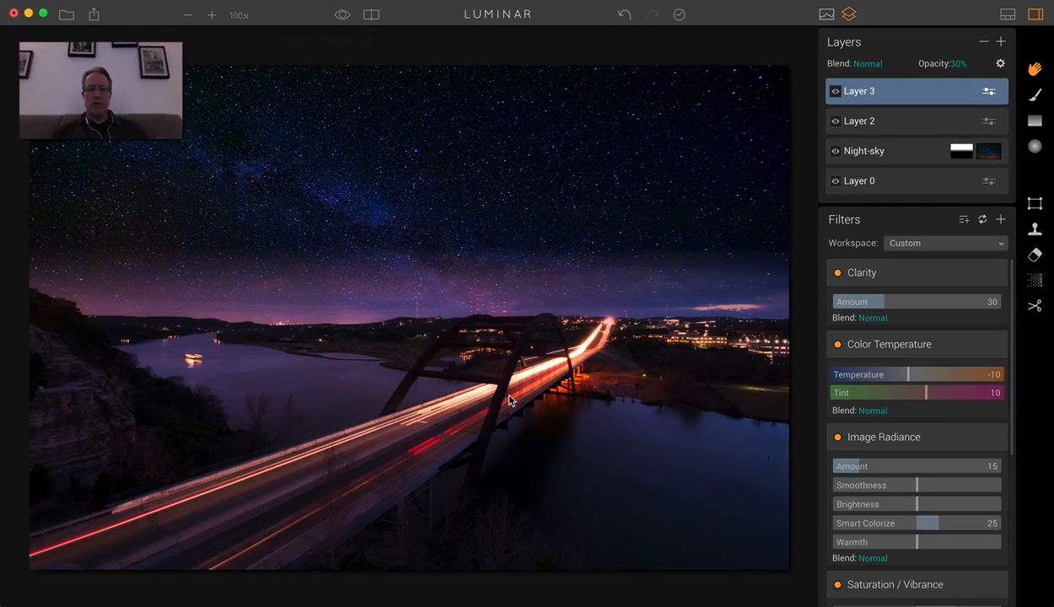
mouse_move(338, 498)
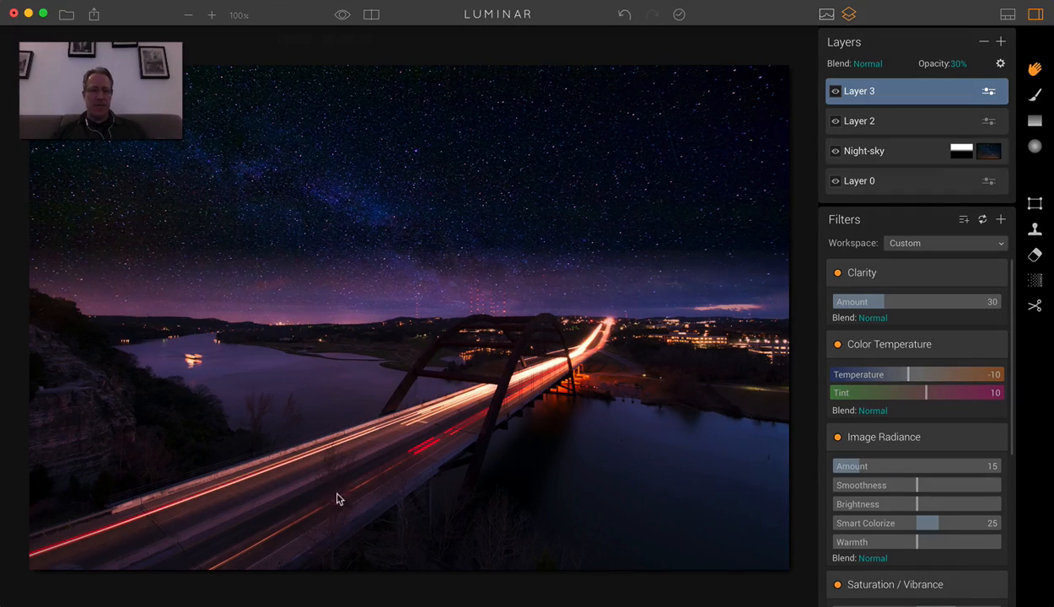
mouse_move(592, 425)
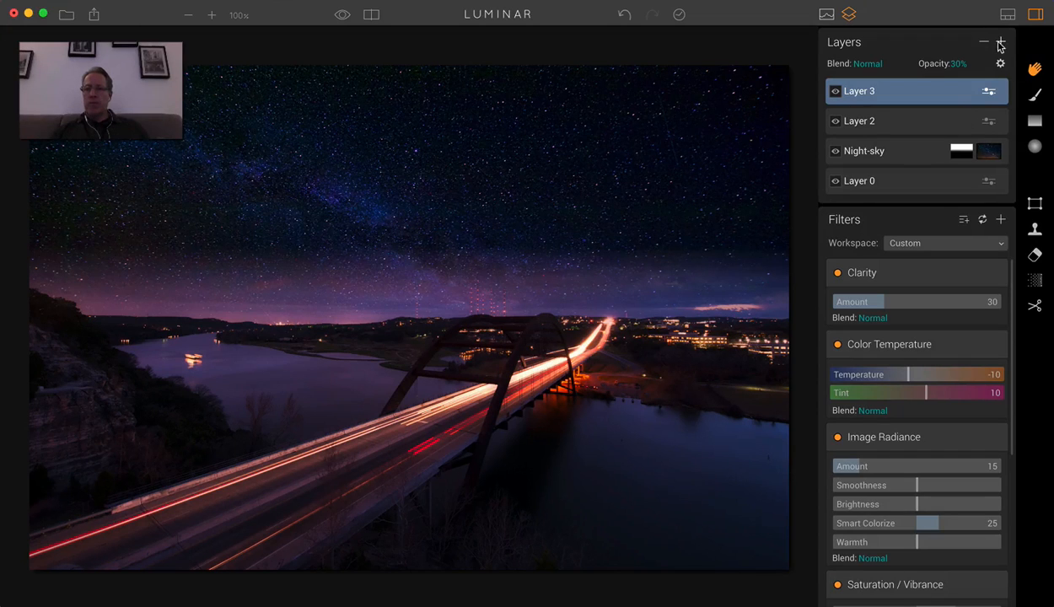
- Add Layer 4 with Top & Bottom Lighting, Bottom raised to 15
left_click(1000, 42)
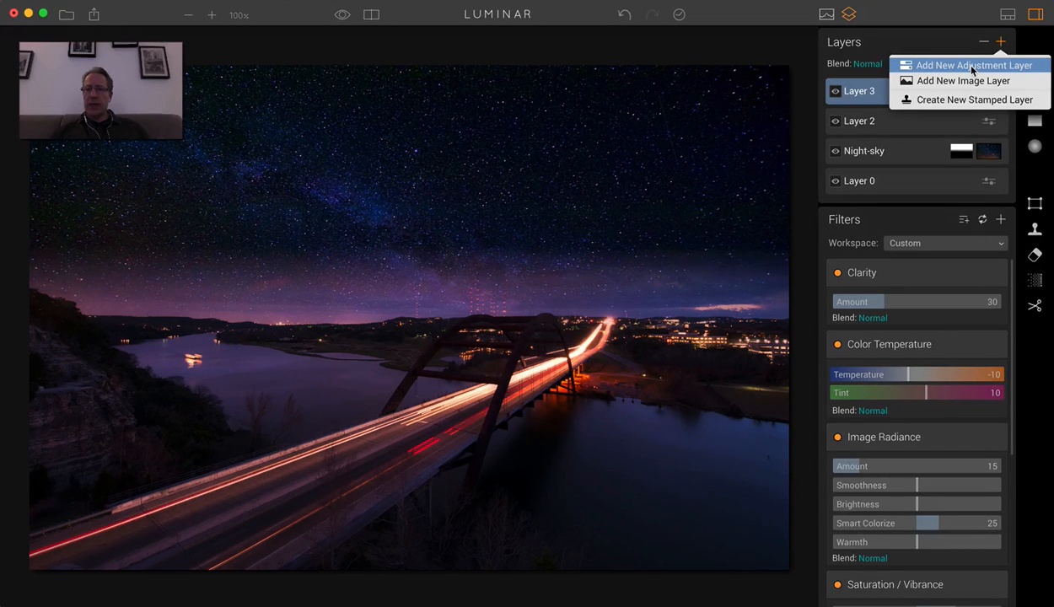
left_click(978, 65)
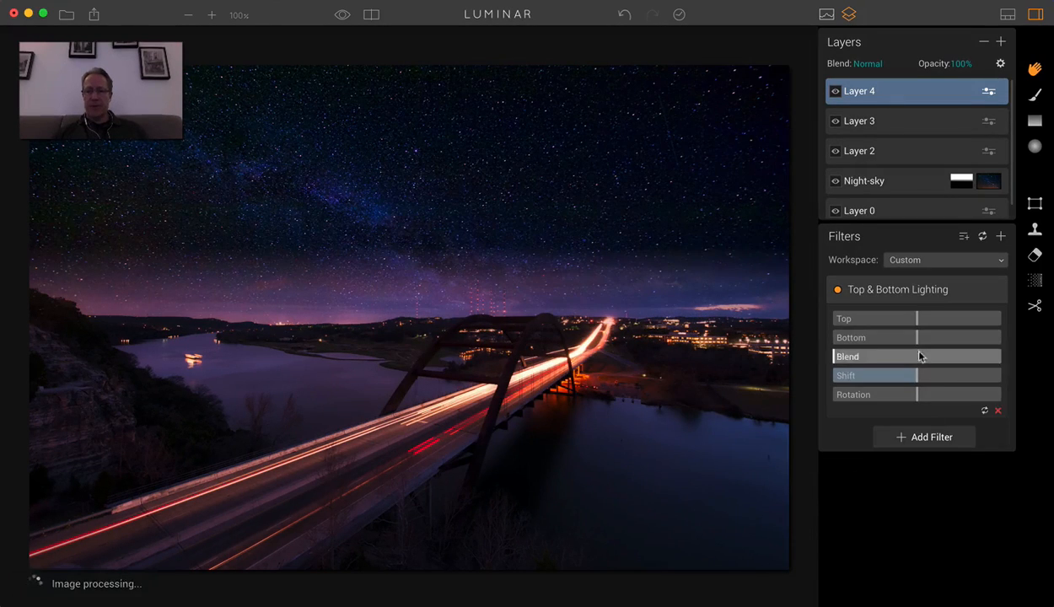
left_click_drag(916, 337, 923, 337)
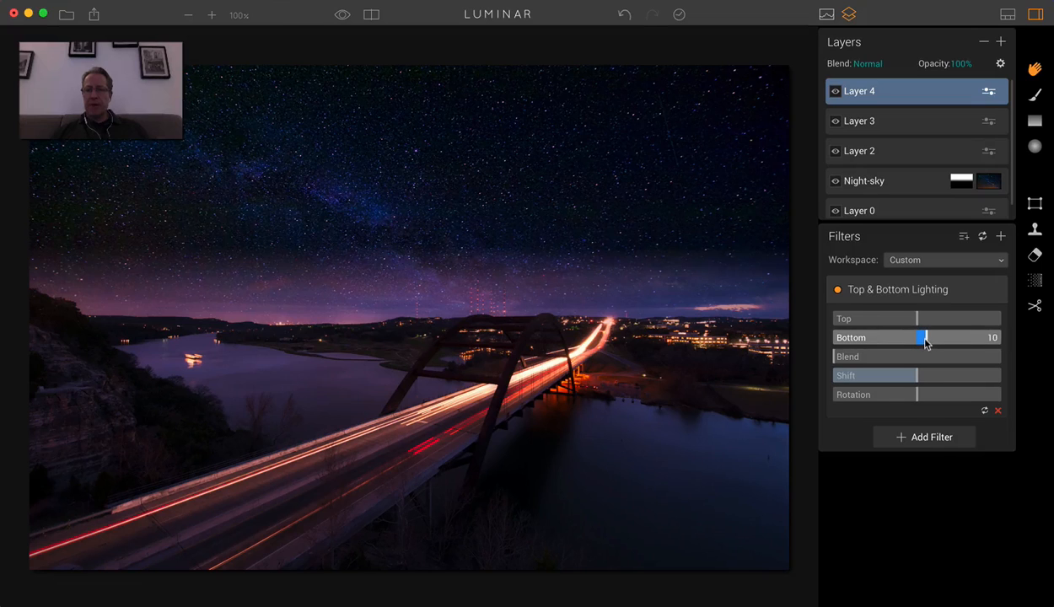
left_click_drag(920, 338, 927, 338)
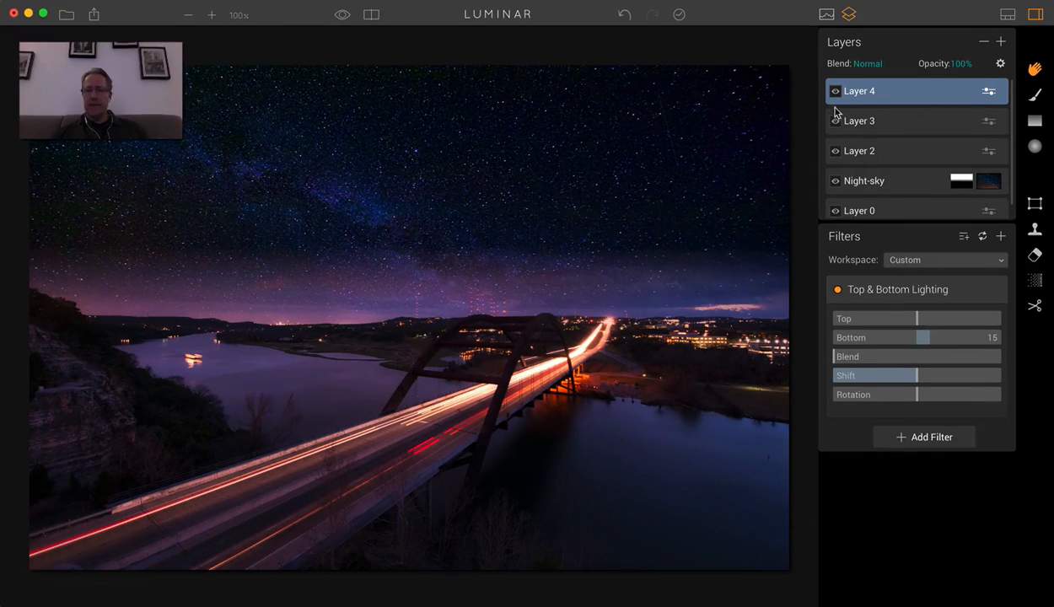
left_click(836, 91)
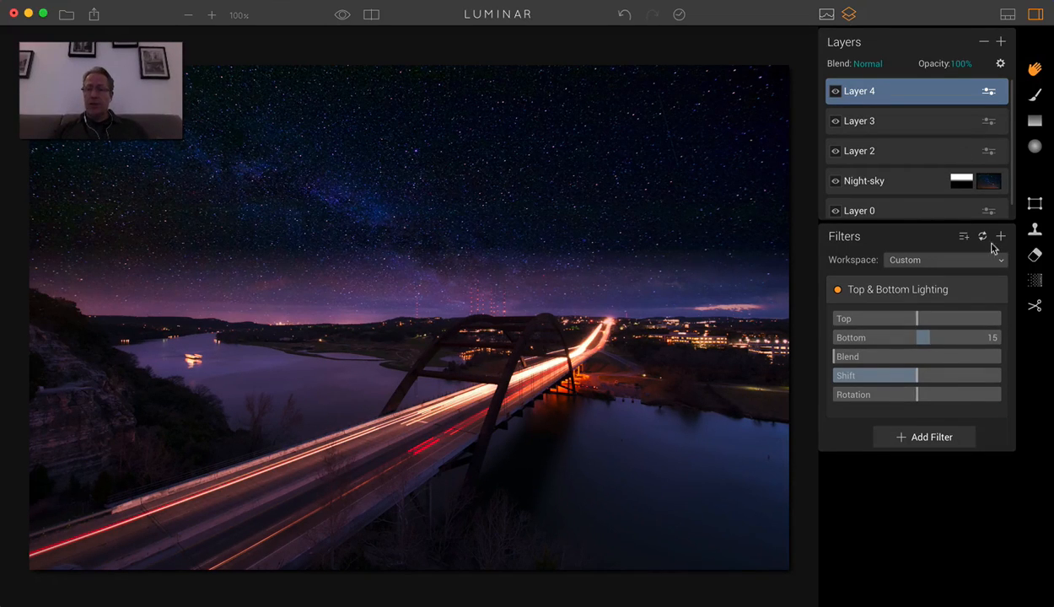
- Erase the small pylons in the water right of the bridge and apply
left_click(1034, 256)
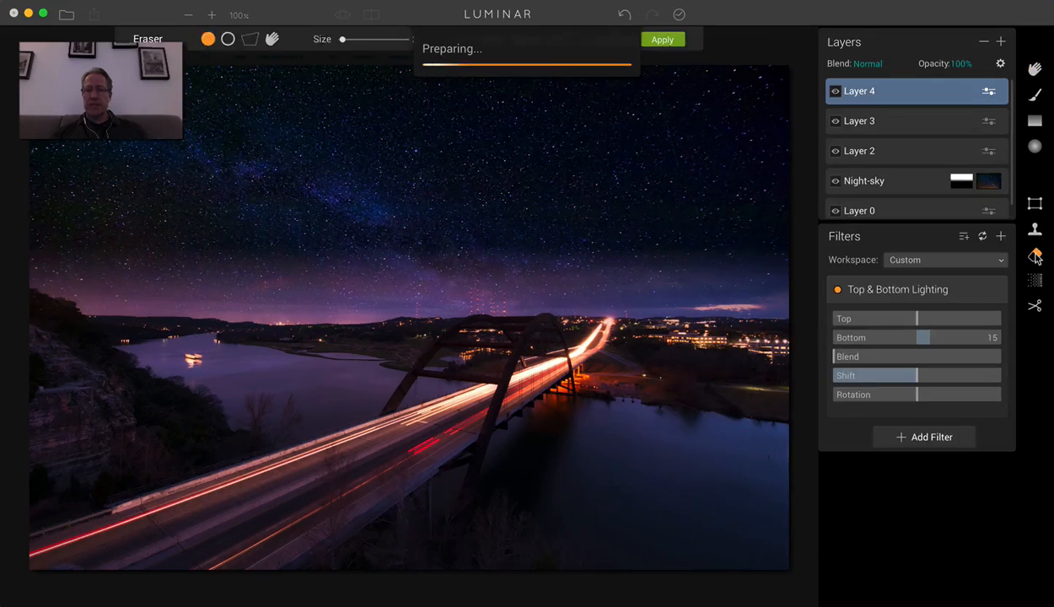
left_click(1034, 255)
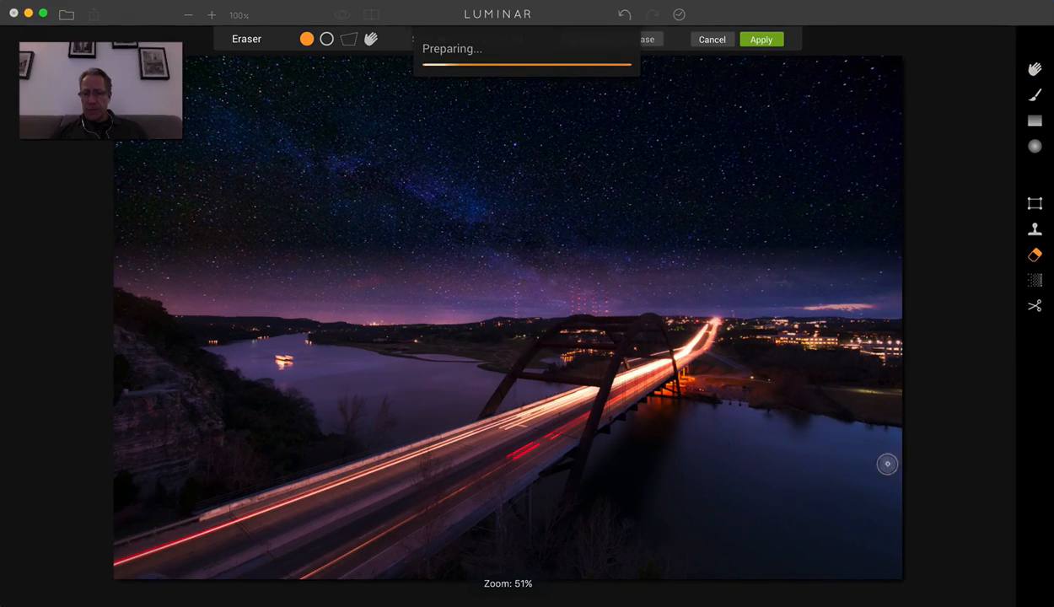
mouse_move(702, 446)
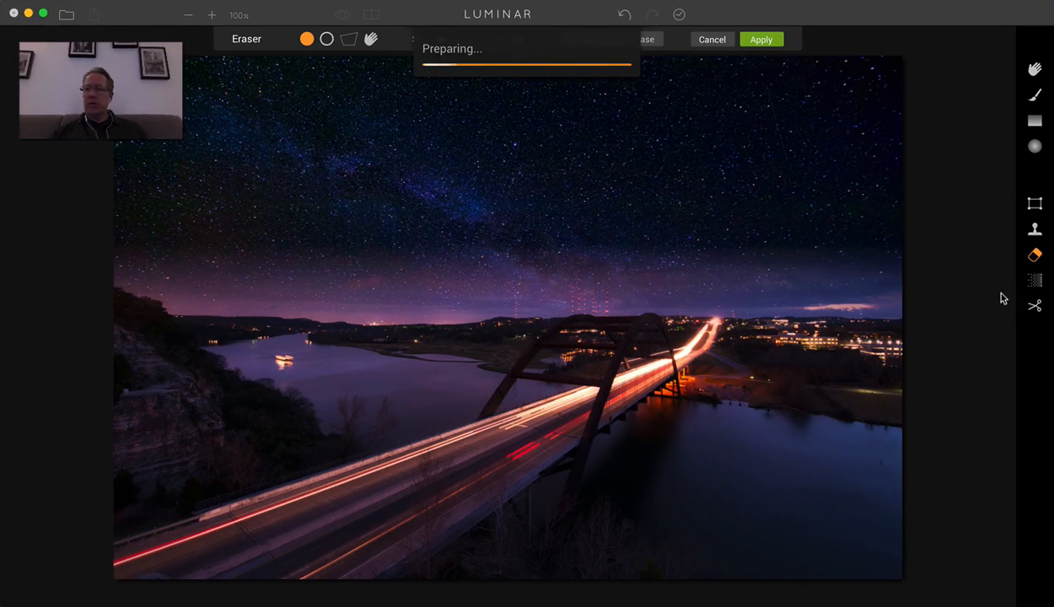
mouse_move(986, 279)
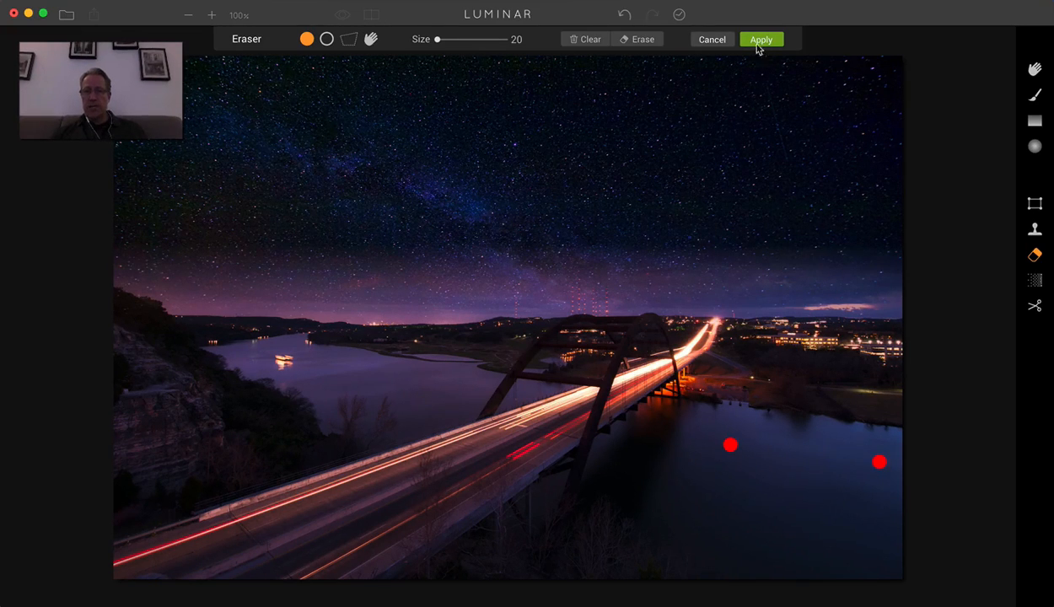
left_click(760, 39)
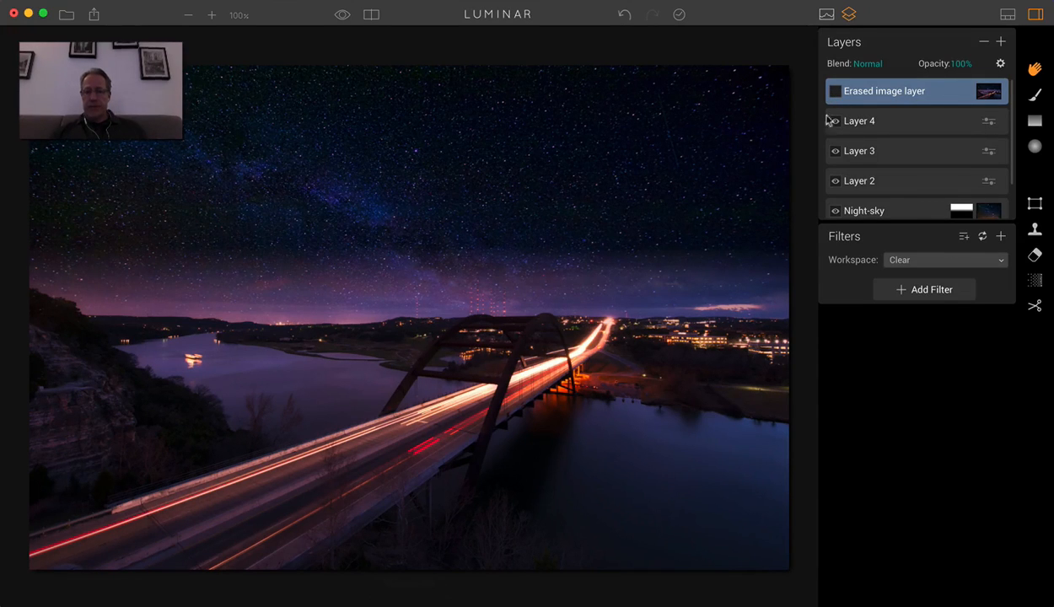
left_click(834, 120)
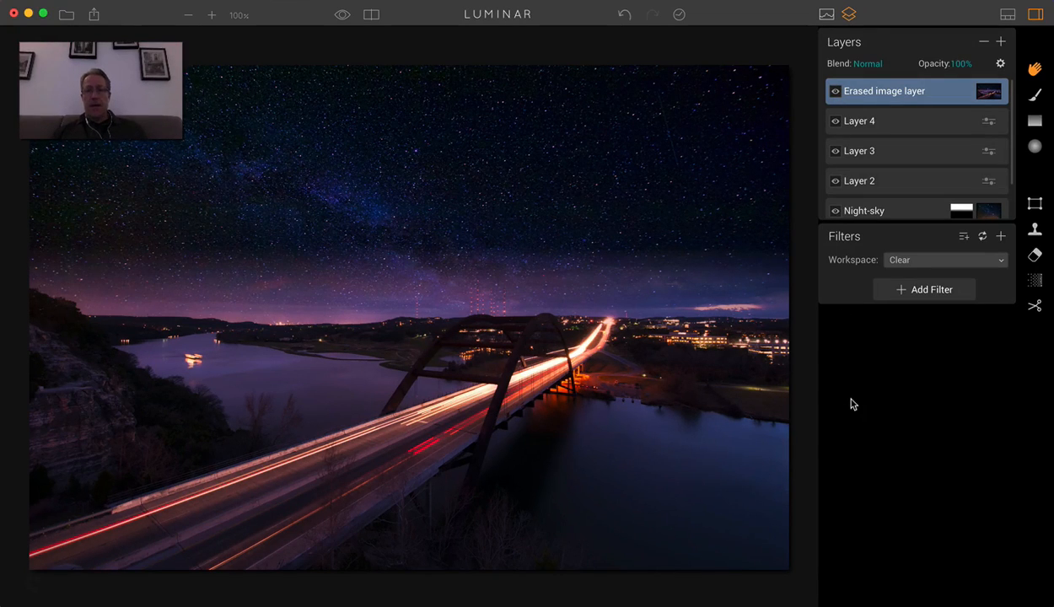
mouse_move(377, 57)
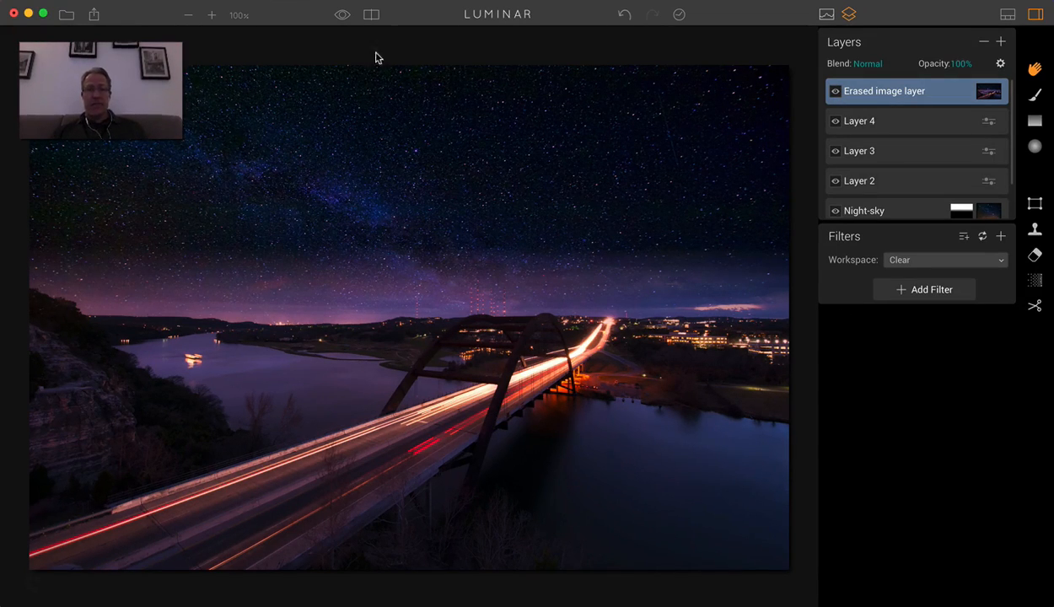
left_click(371, 15)
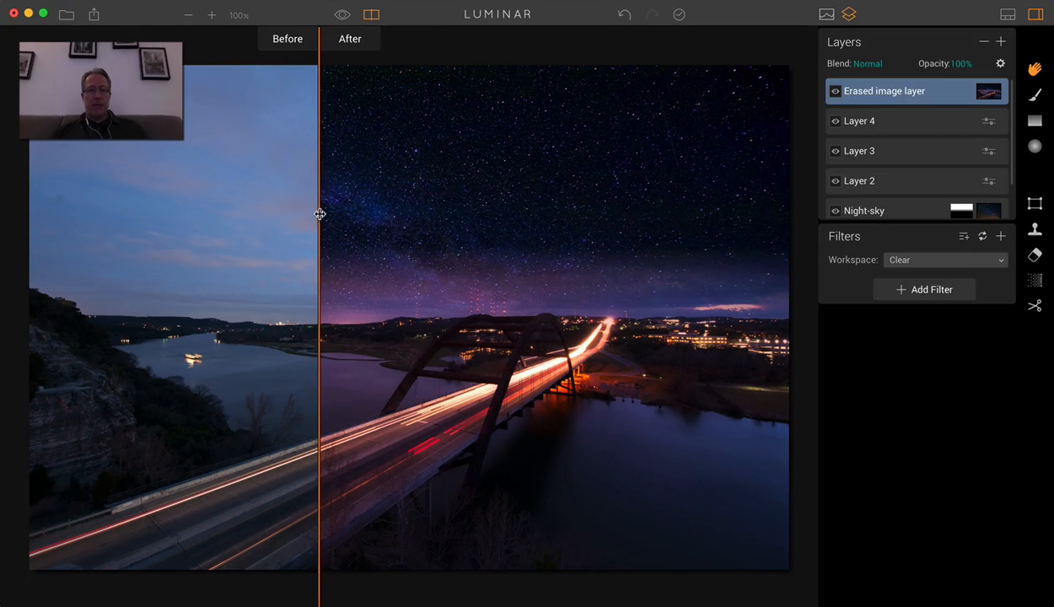
left_click_drag(321, 214, 238, 189)
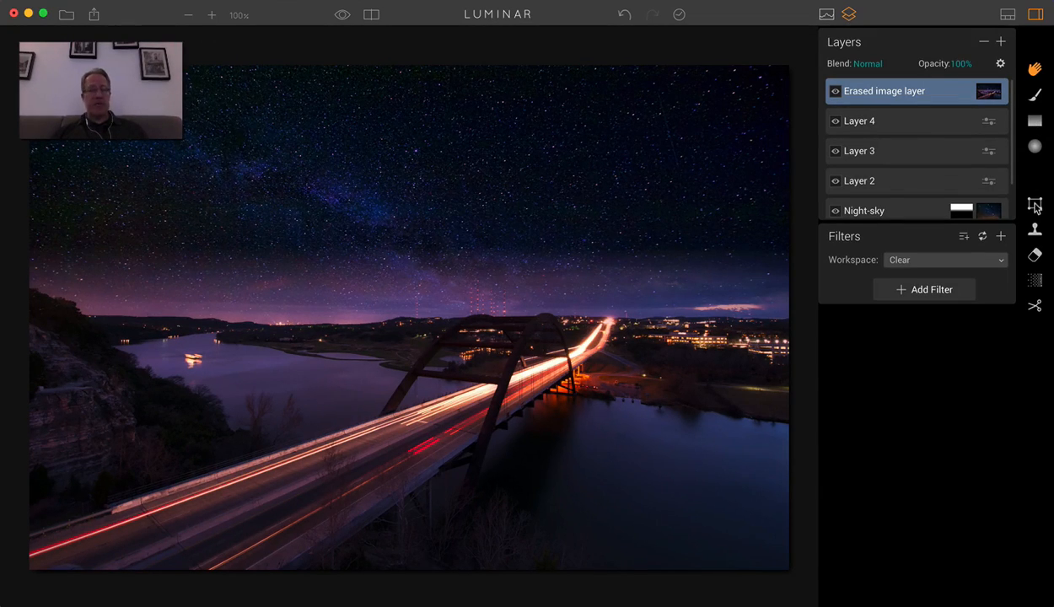
mouse_move(1034, 202)
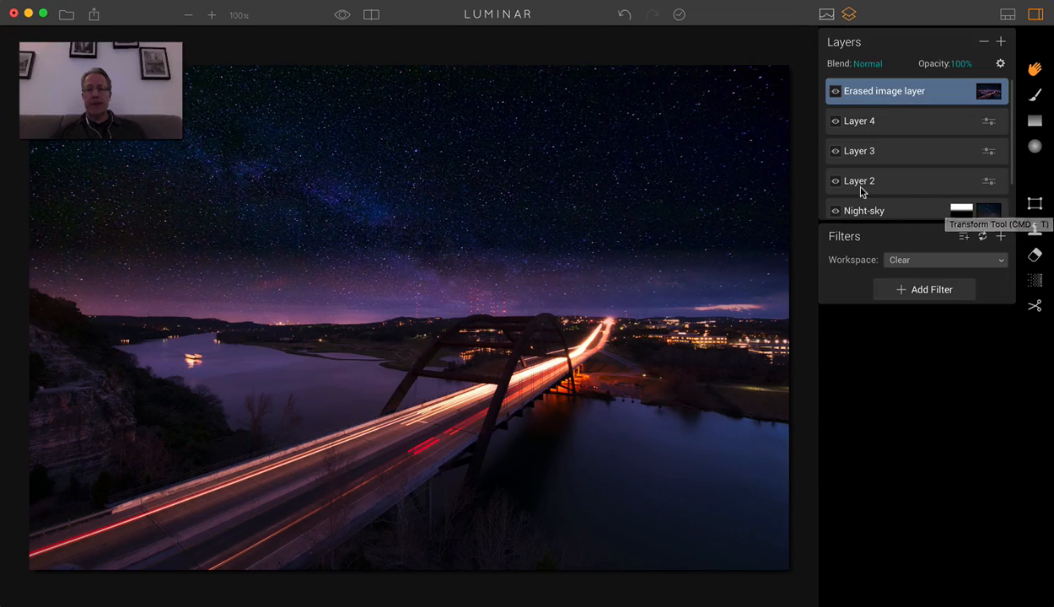
mouse_move(897, 169)
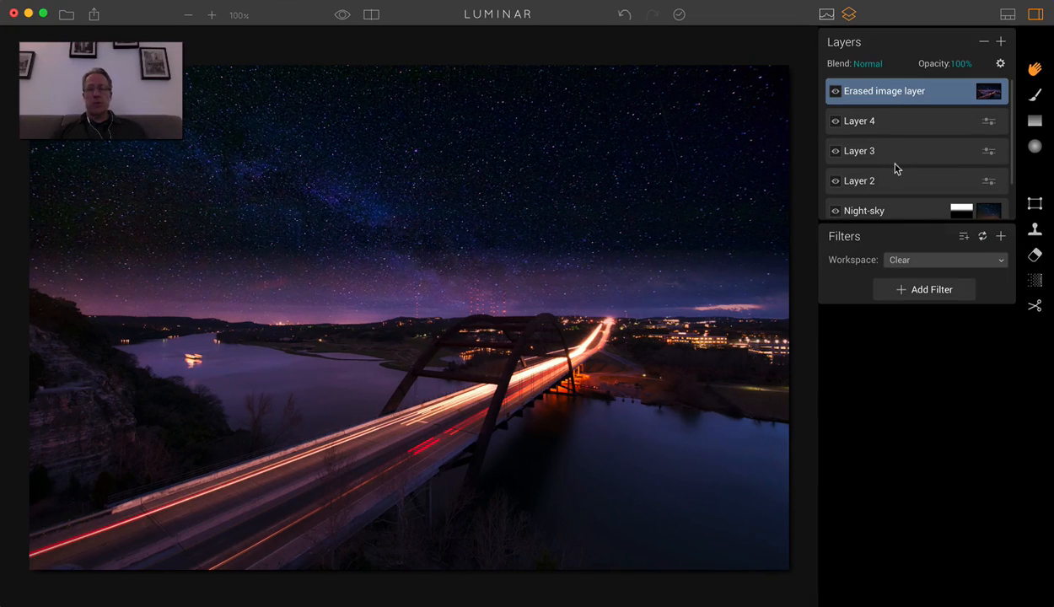
mouse_move(917, 148)
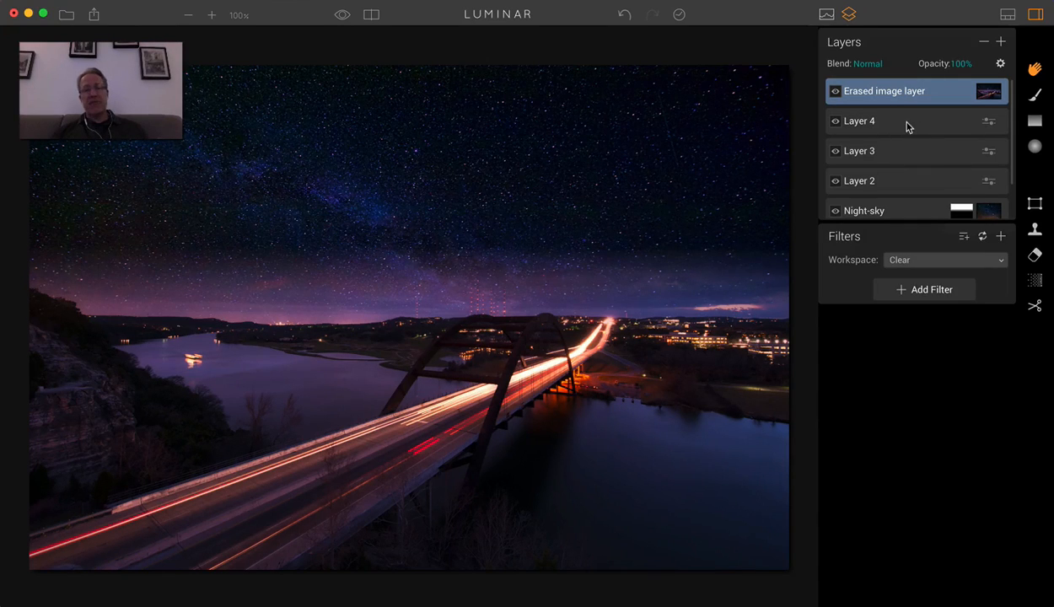
mouse_move(887, 117)
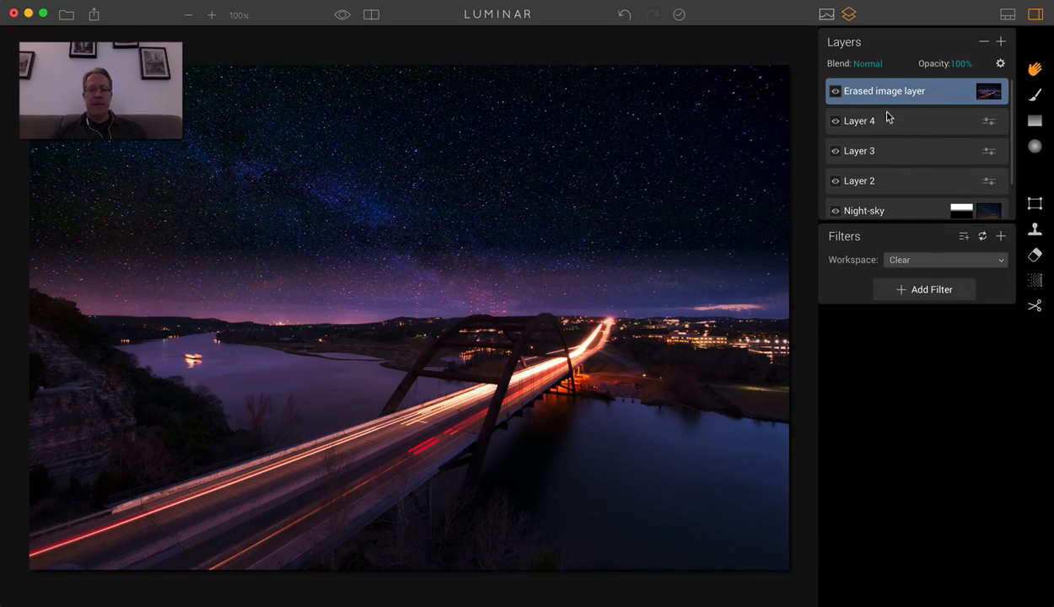
mouse_move(895, 194)
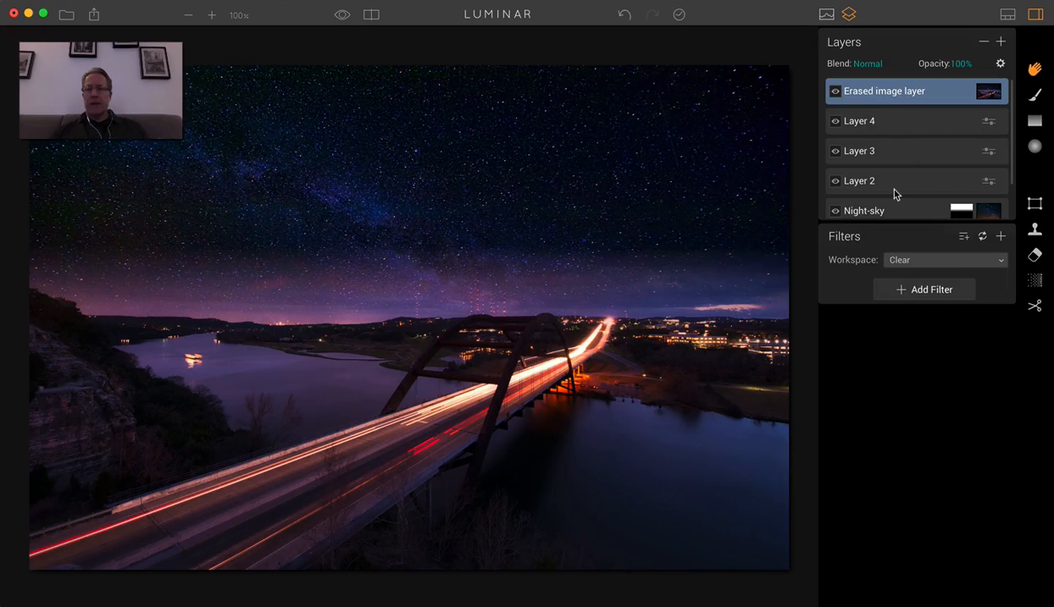
mouse_move(966, 352)
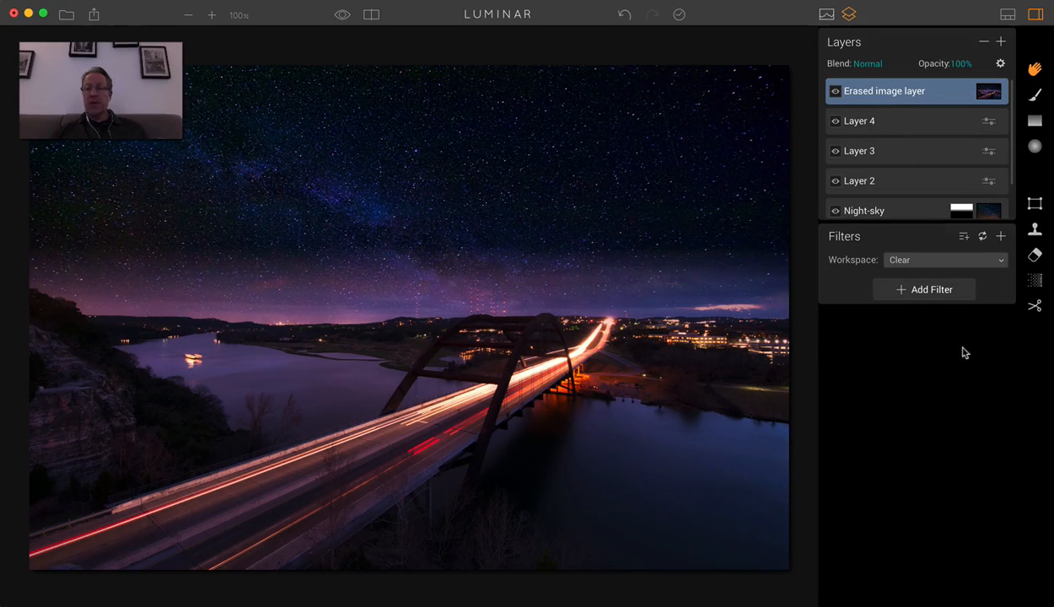
mouse_move(1009, 295)
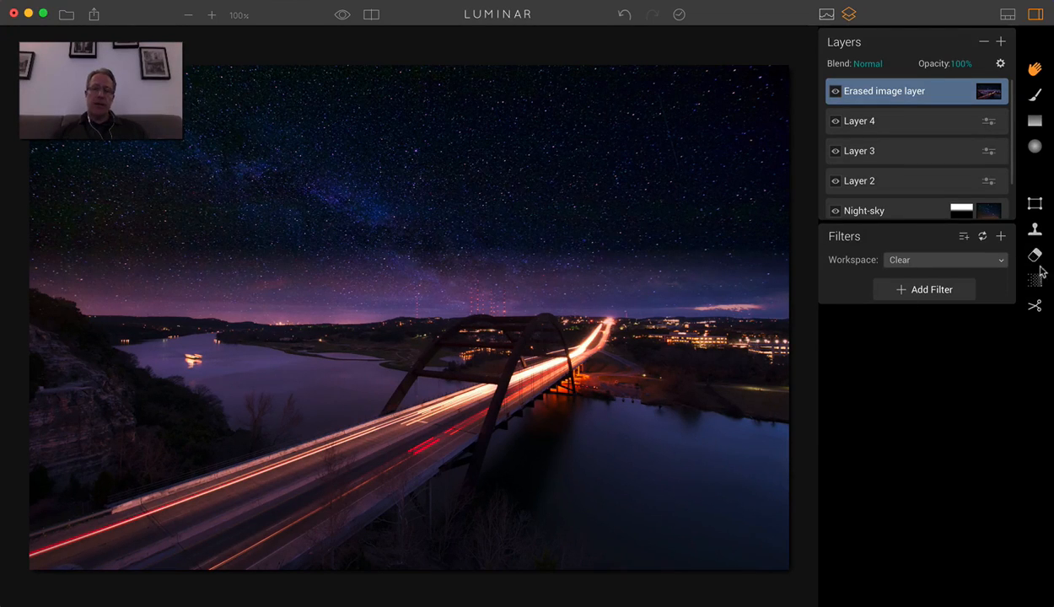
mouse_move(992, 300)
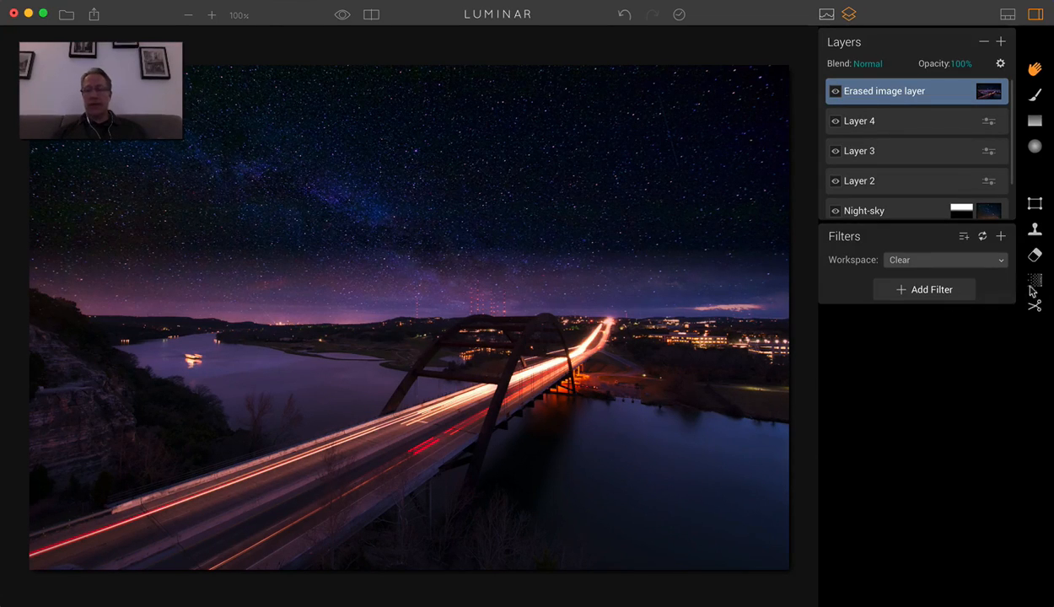
mouse_move(1027, 323)
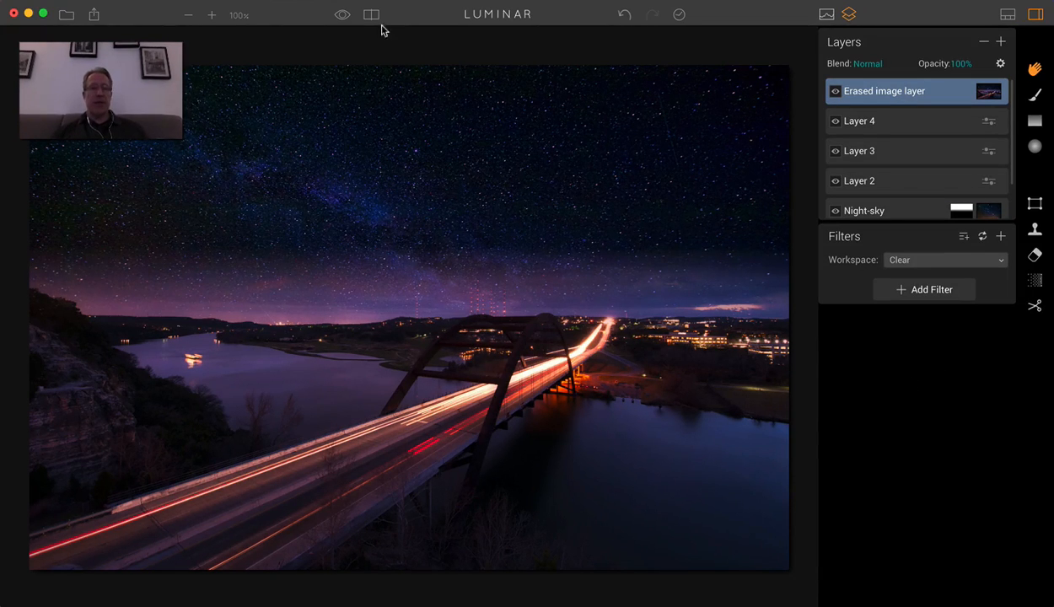
left_click(371, 14)
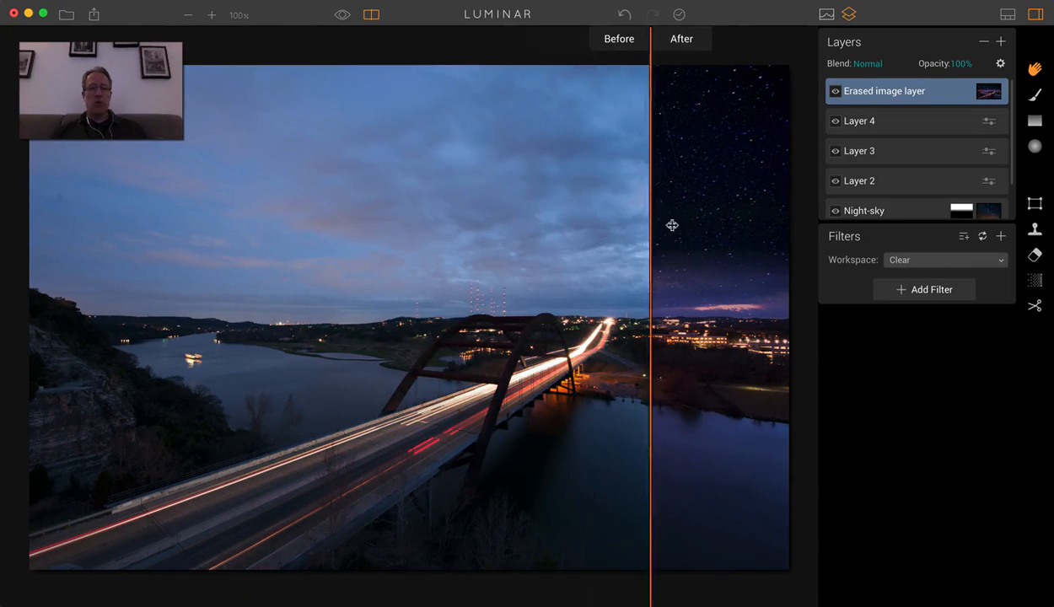
left_click_drag(651, 225, 759, 225)
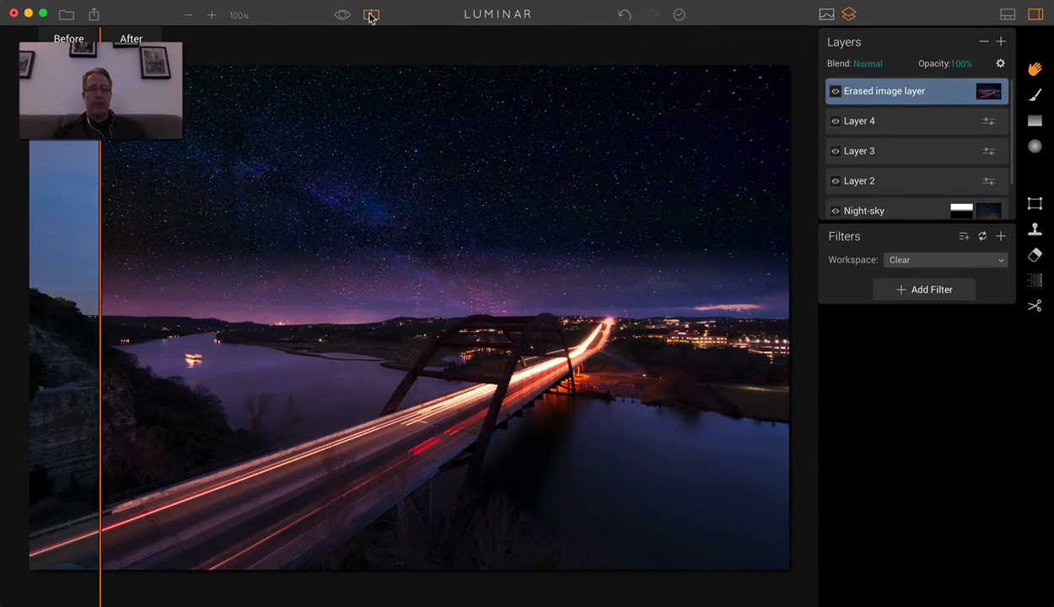
left_click(371, 14)
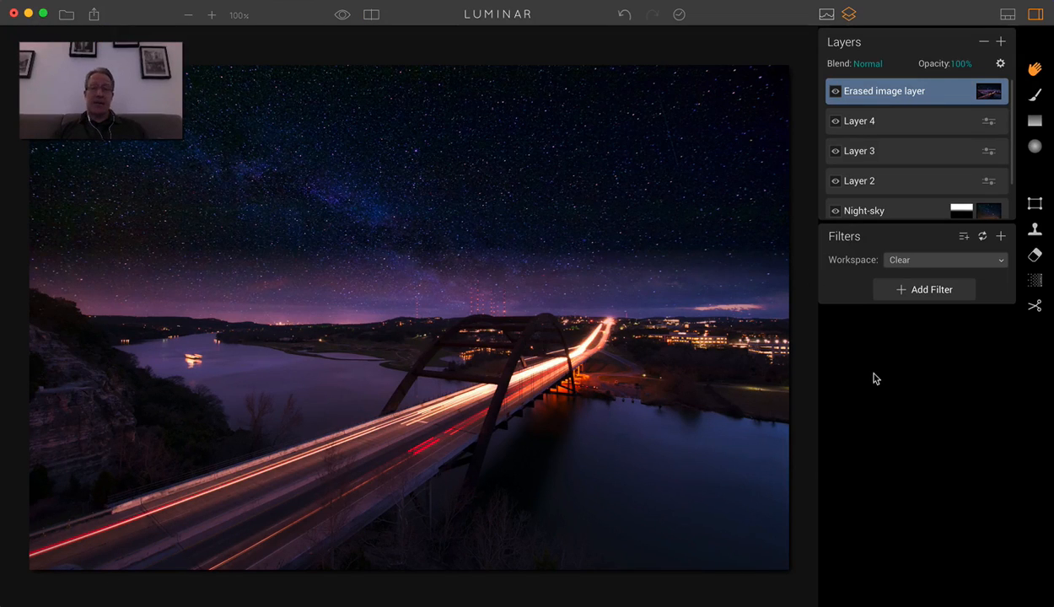